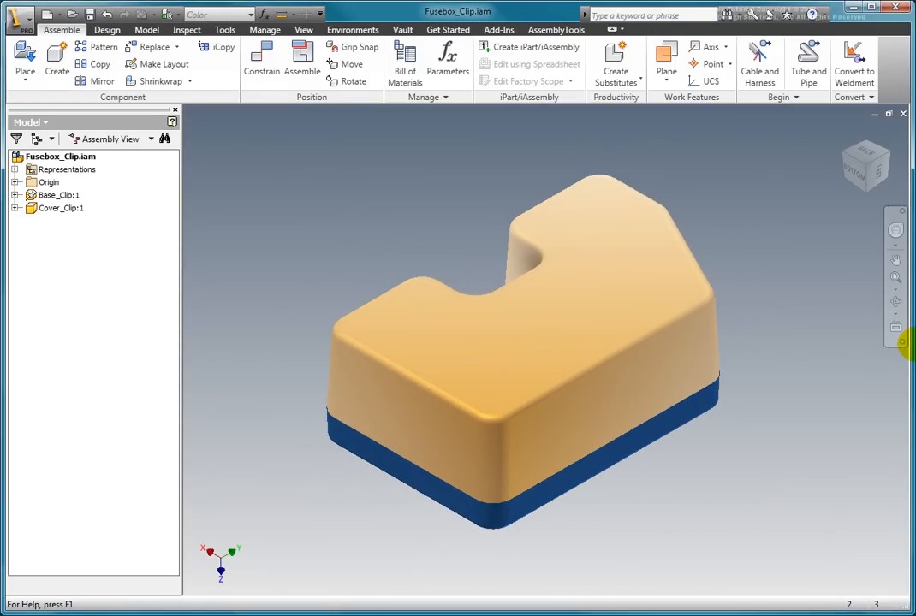
Edit Cover_Clip:1 in place with the other component hidden, showing the cover tray alone.
click(55, 195)
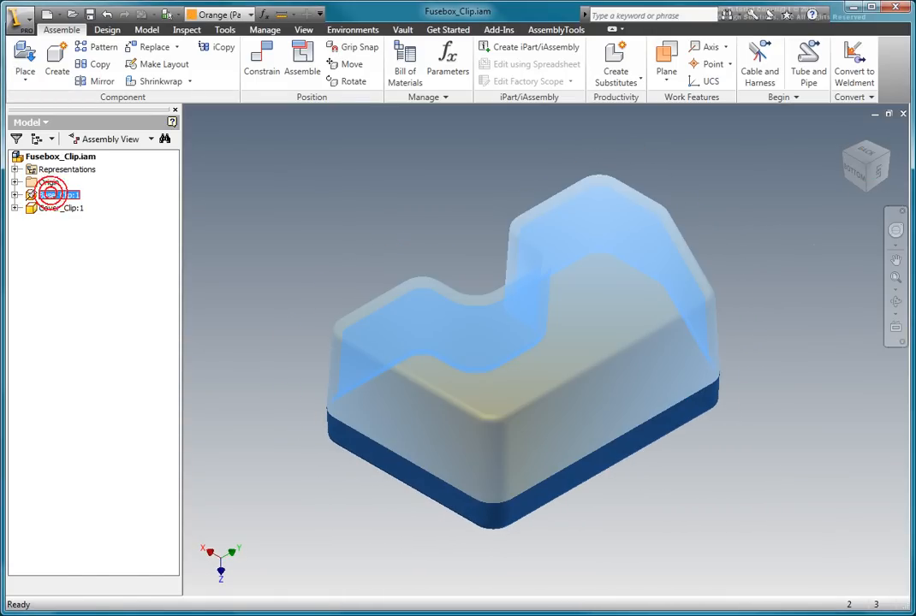
right_click(52, 195)
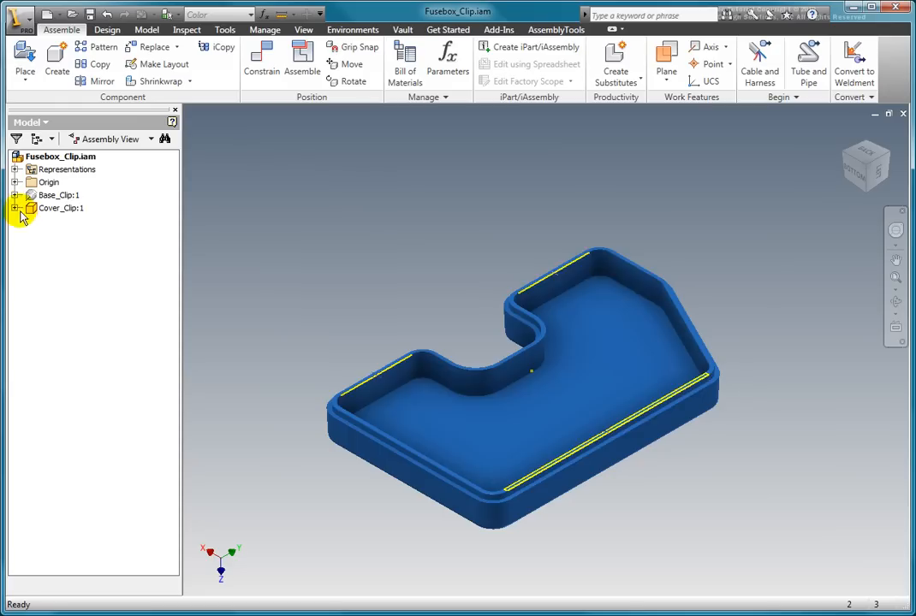
click(62, 209)
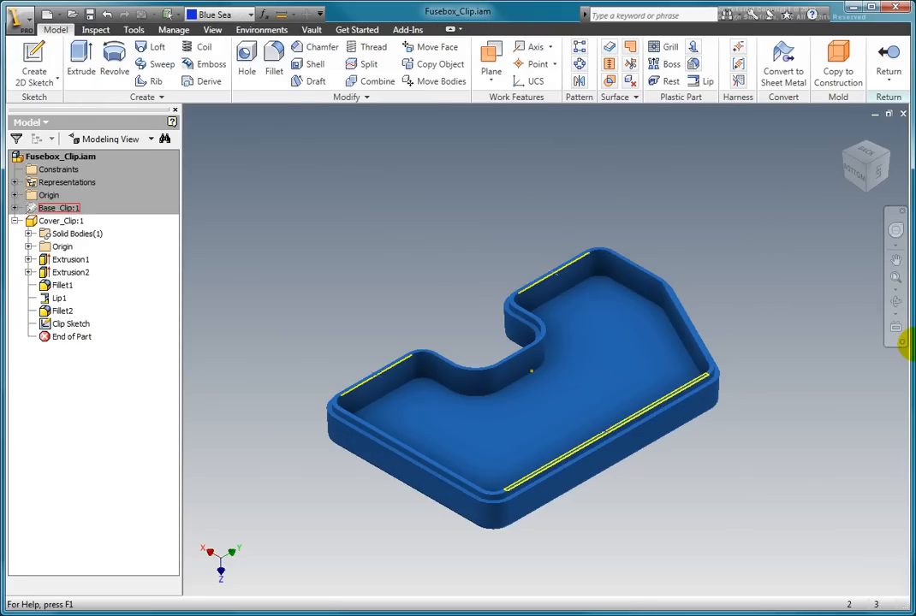
click(72, 324)
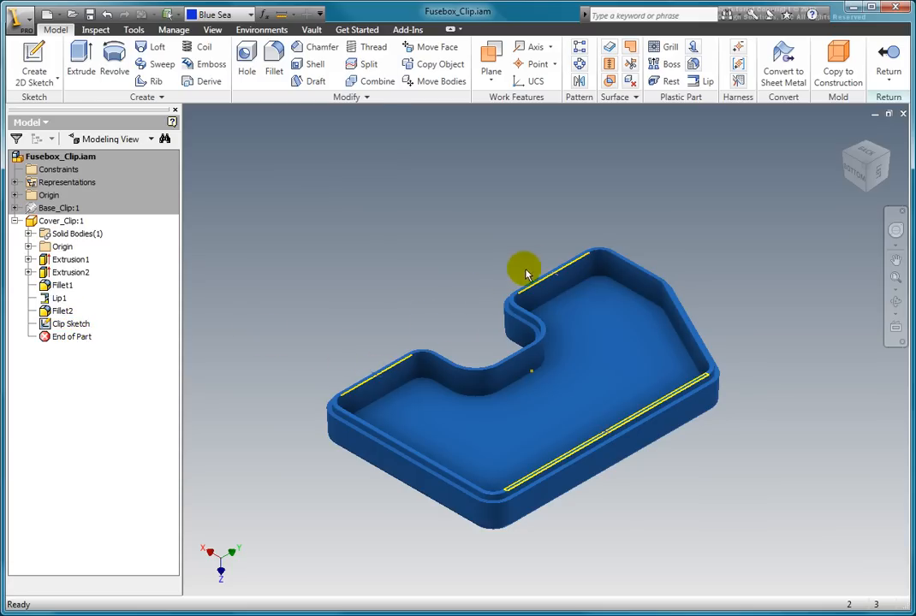
click(596, 432)
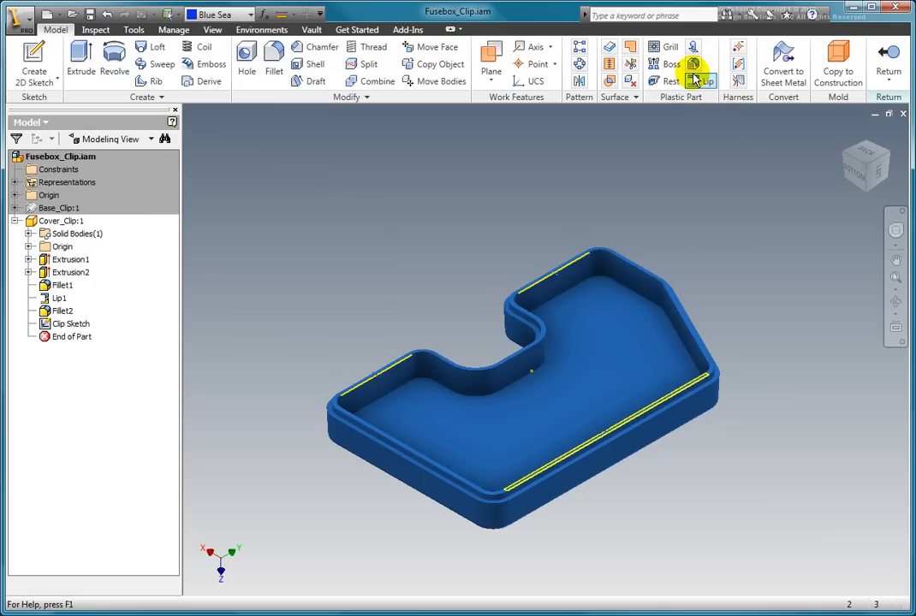
mouse_move(691, 48)
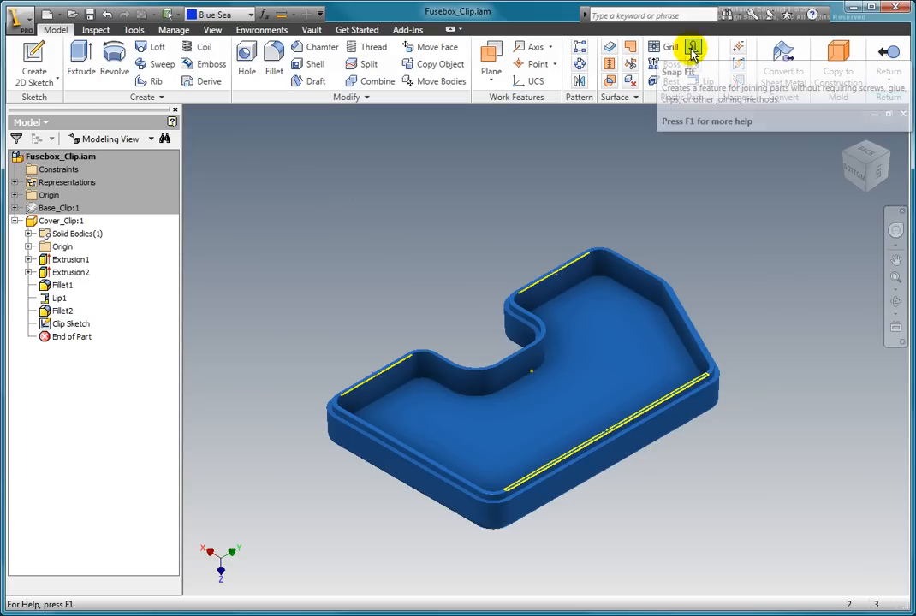
Start a Snap Fit on the cover placed From Sketch points with the beam direction flipped.
click(692, 50)
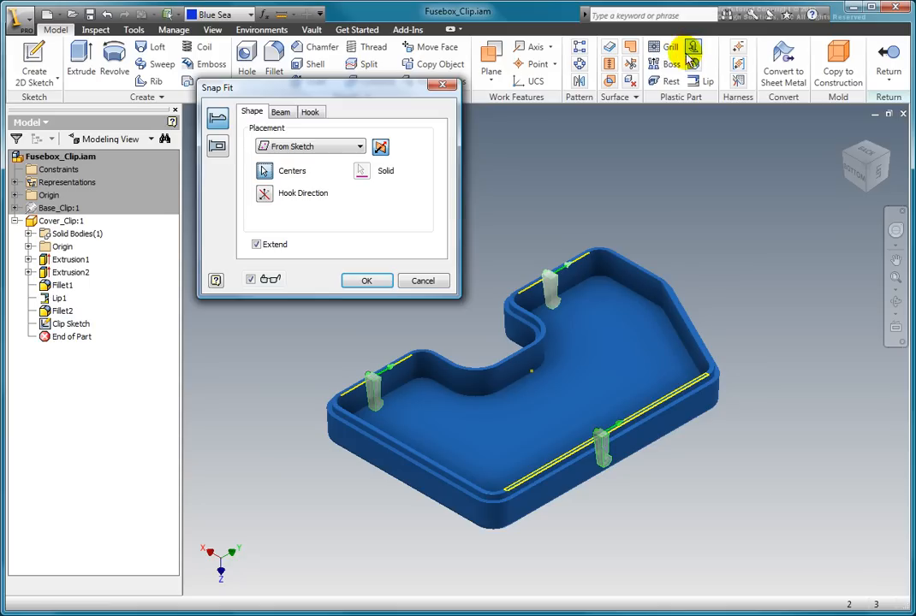
click(359, 146)
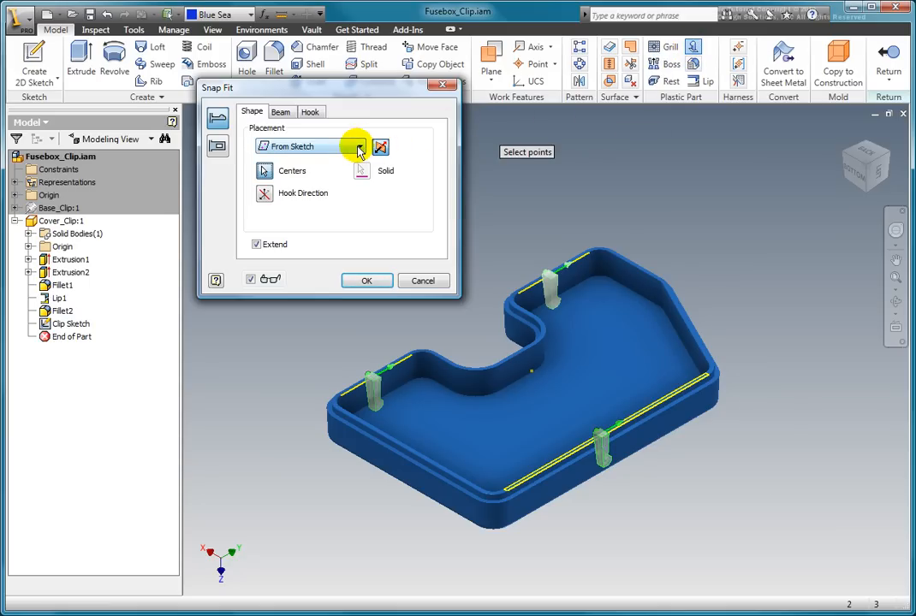
click(356, 146)
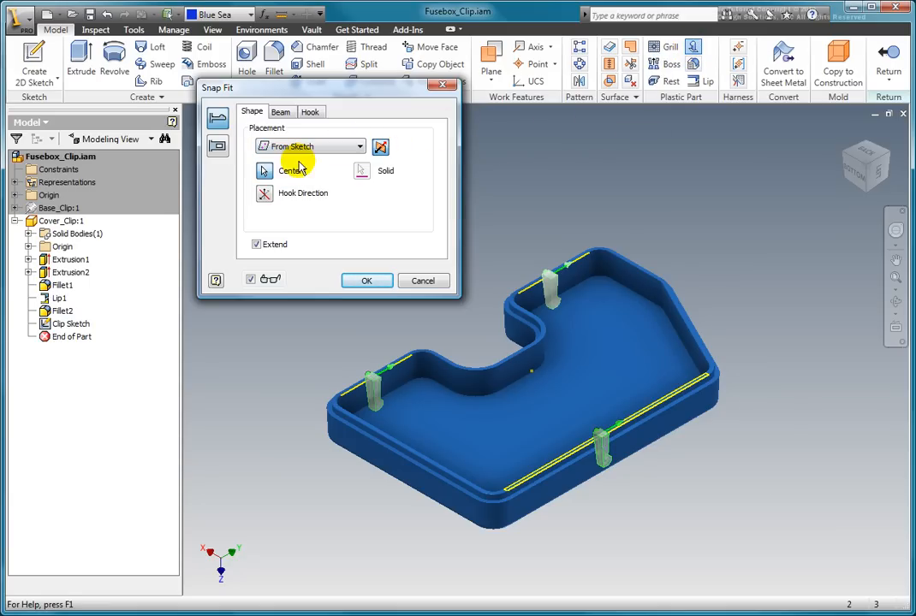
mouse_move(360, 249)
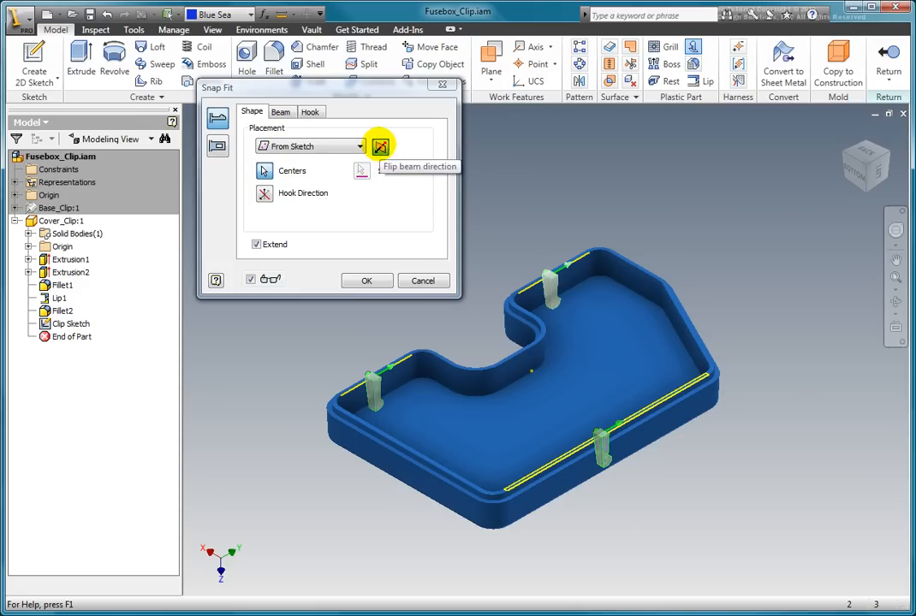
click(380, 146)
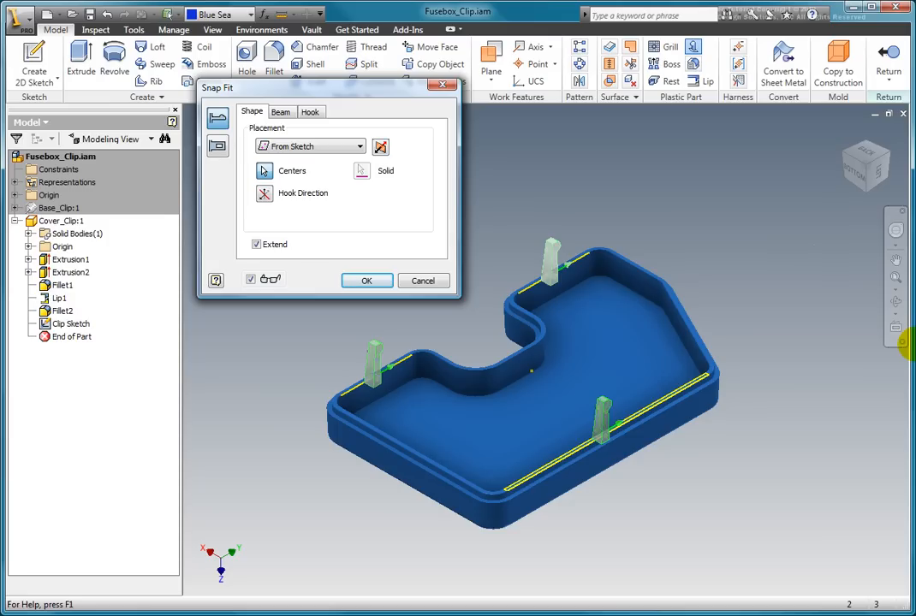
Keep the clips extended down to the part and make them Cantilever Snap Fit Loop style.
click(264, 194)
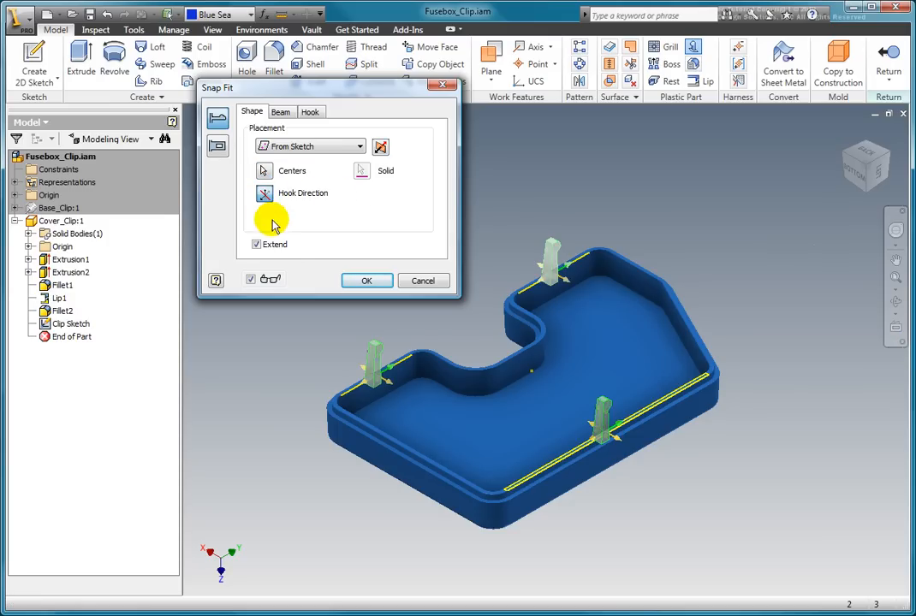
mouse_move(368, 373)
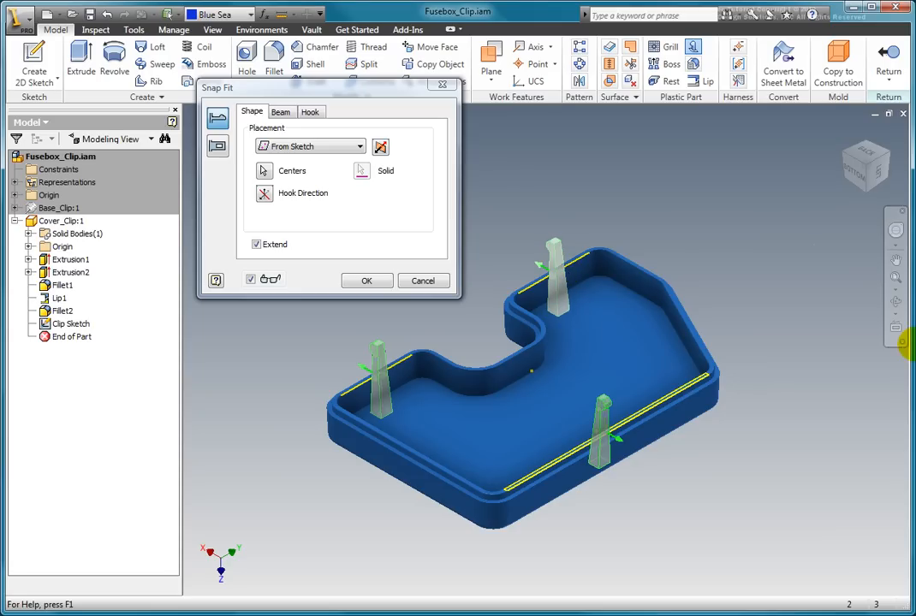
click(257, 243)
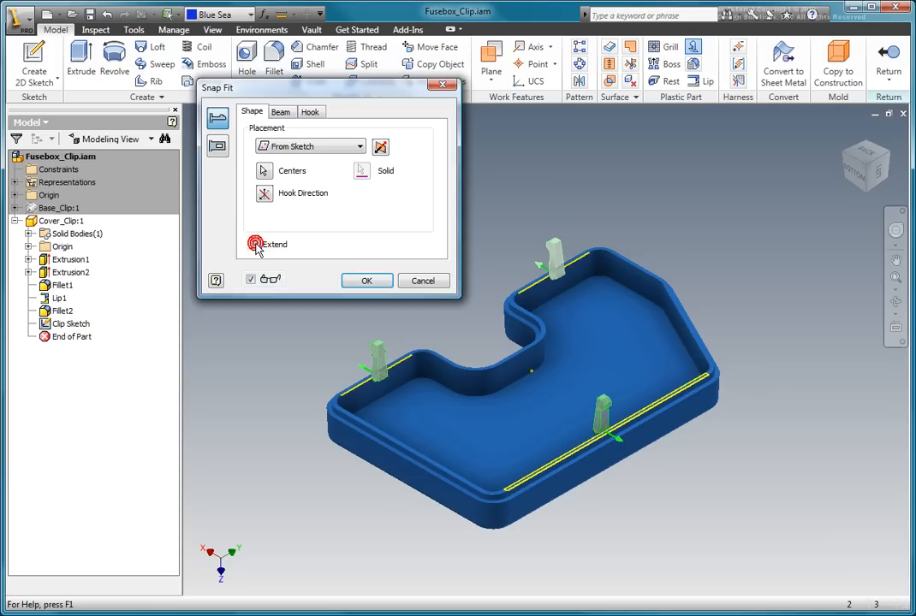
click(256, 245)
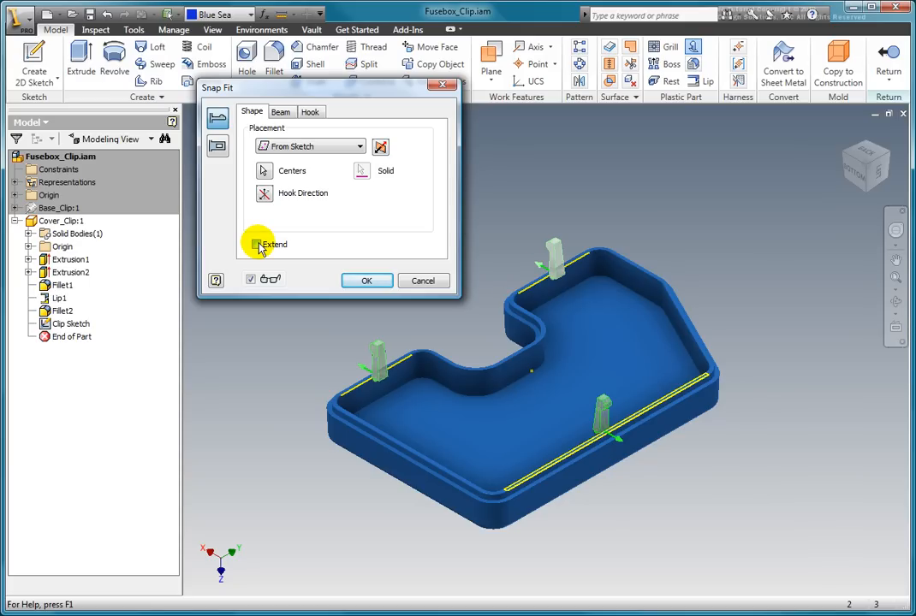
click(257, 243)
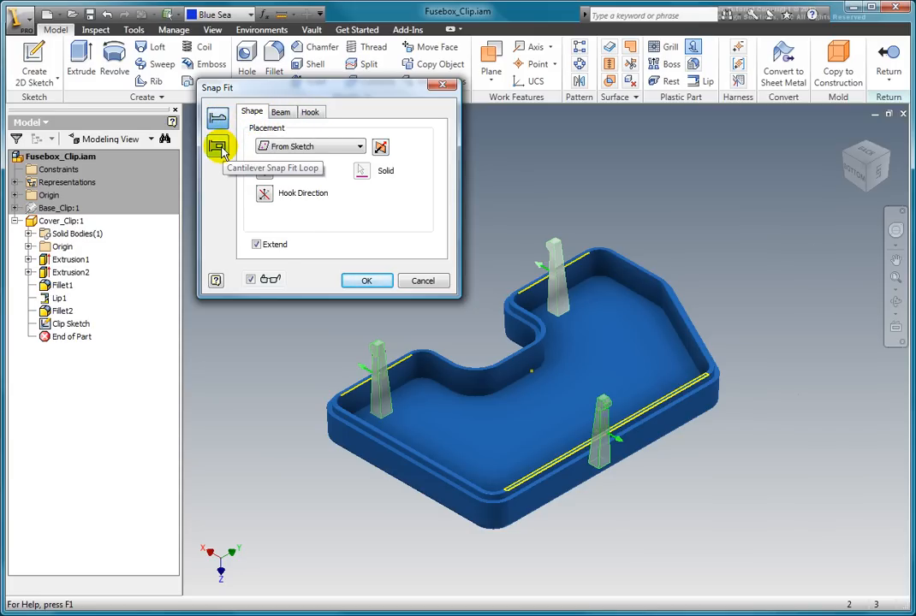
click(217, 146)
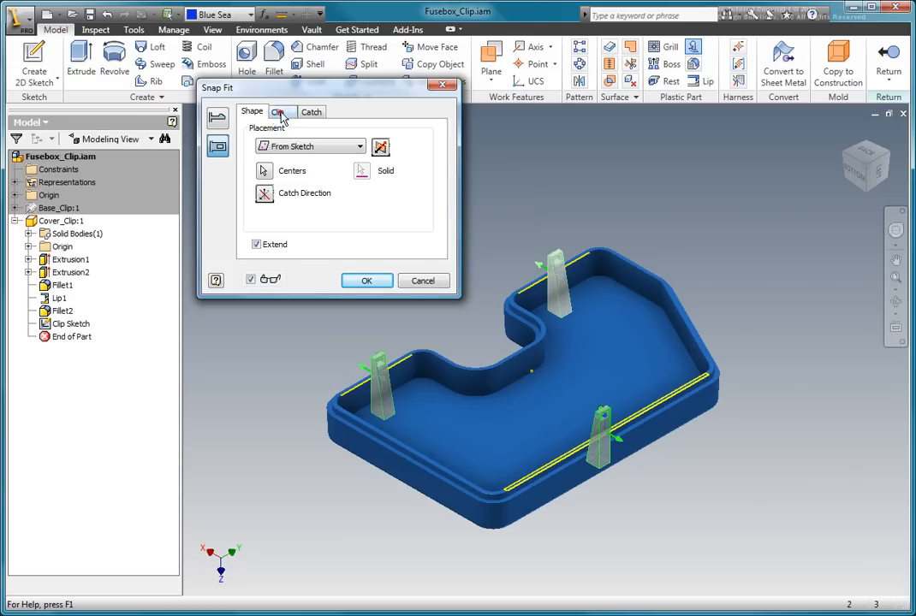
Change the clip dimension from 2 mm to 3 mm in the Snap Fit dialog.
click(278, 112)
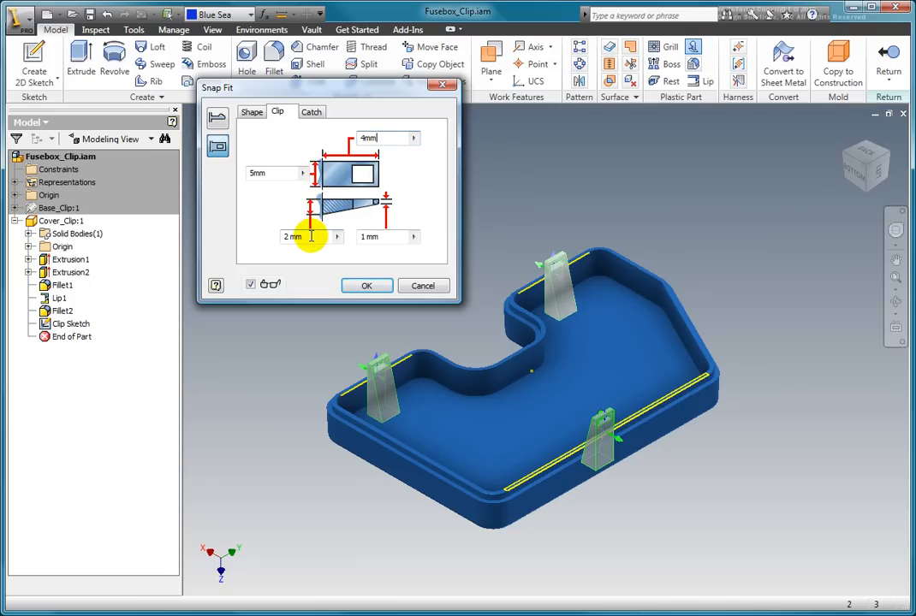
triple_click(295, 237)
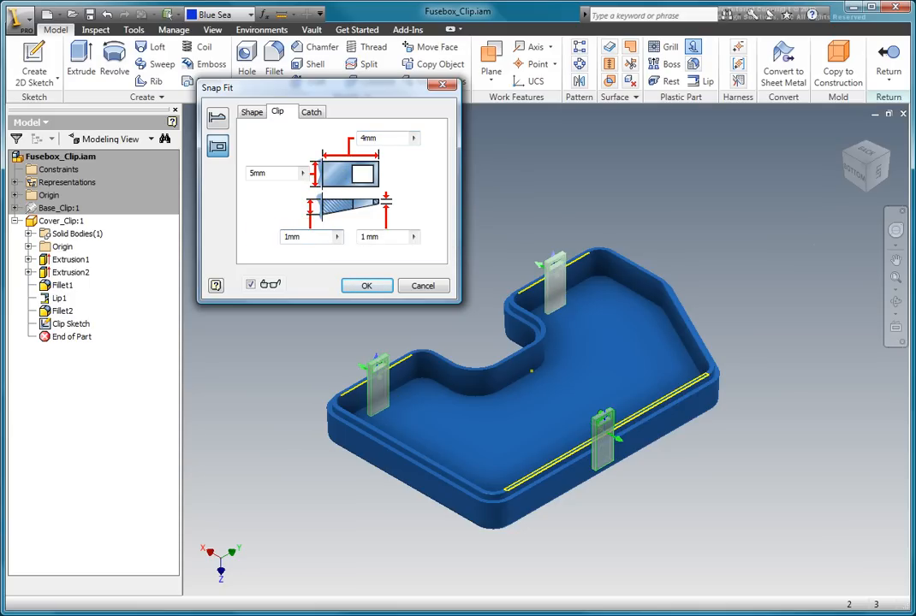
click(305, 236)
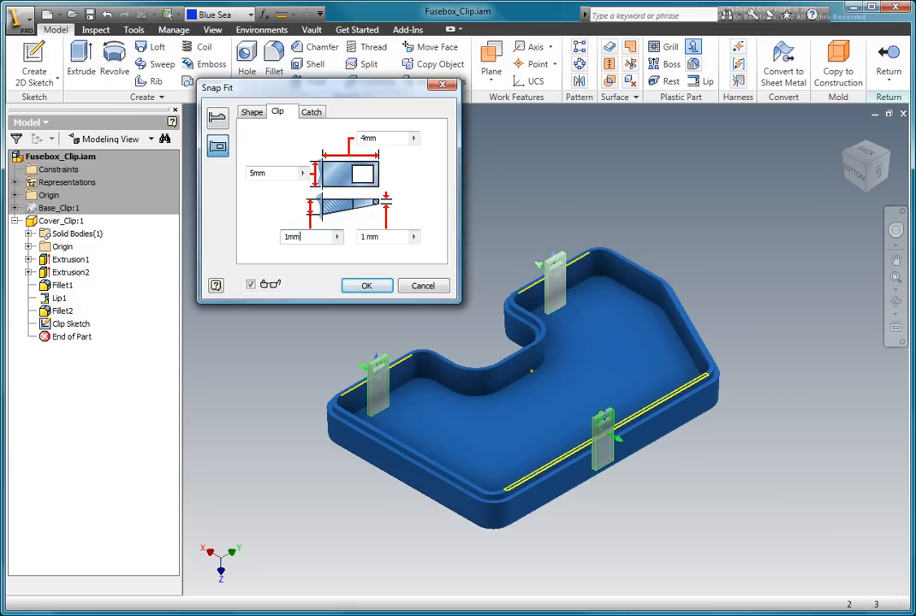
mouse_move(312, 112)
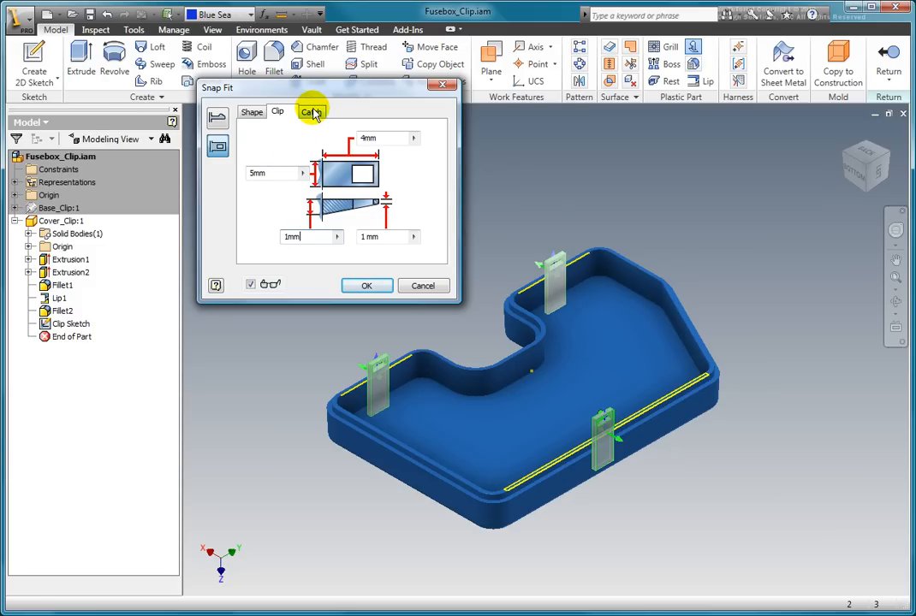
Set the catch length to 6 mm and create the snap-fit loop clips on the rim.
click(311, 111)
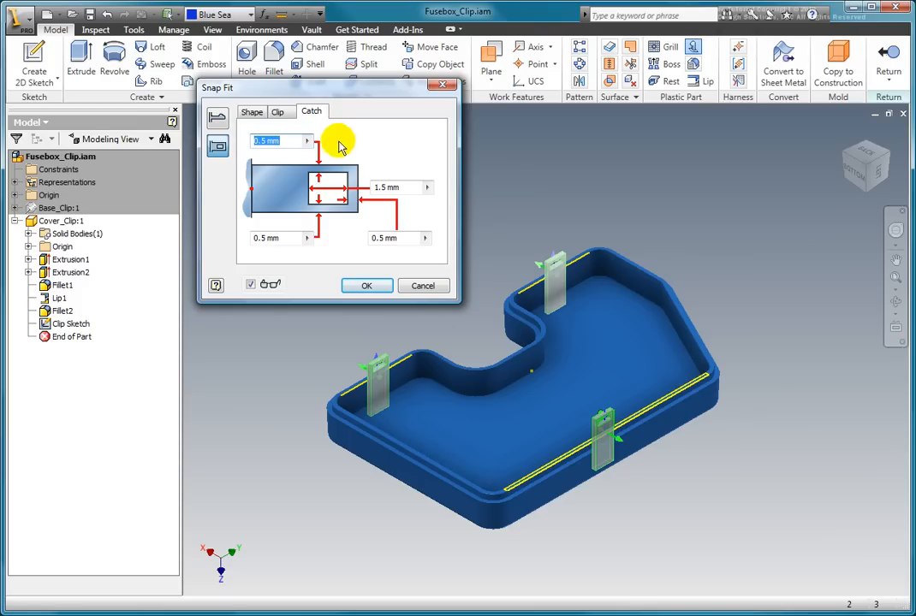
click(397, 187)
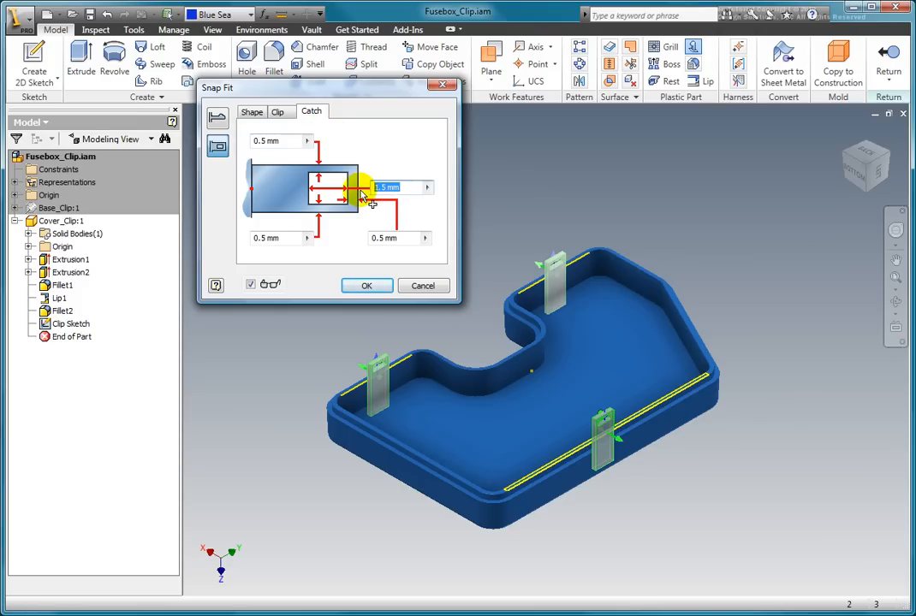
text(6mm)
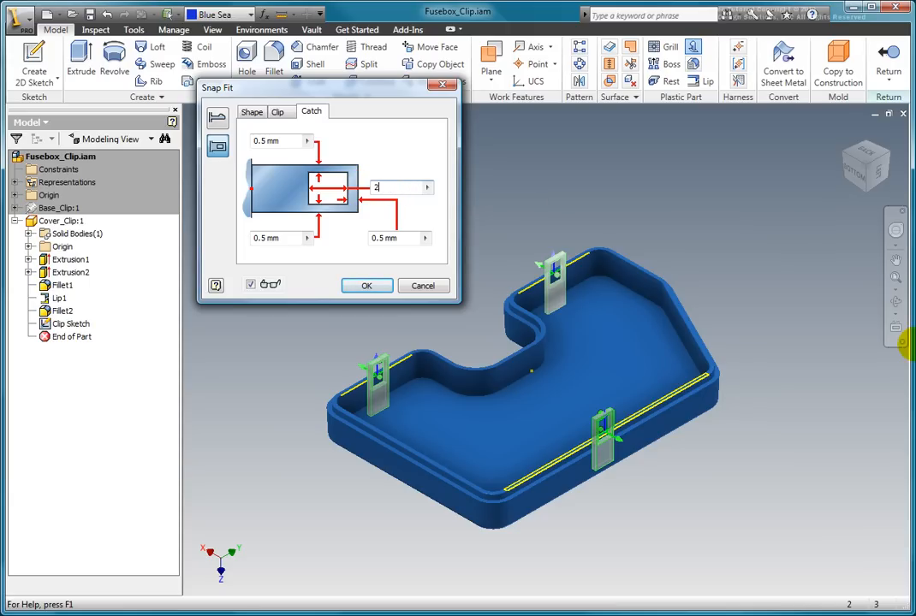
text(mm)
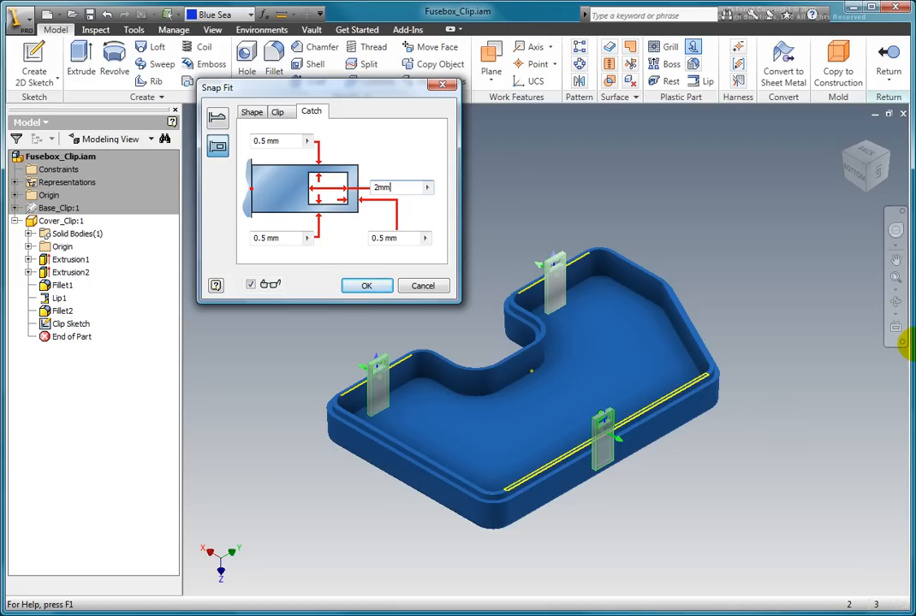
click(366, 284)
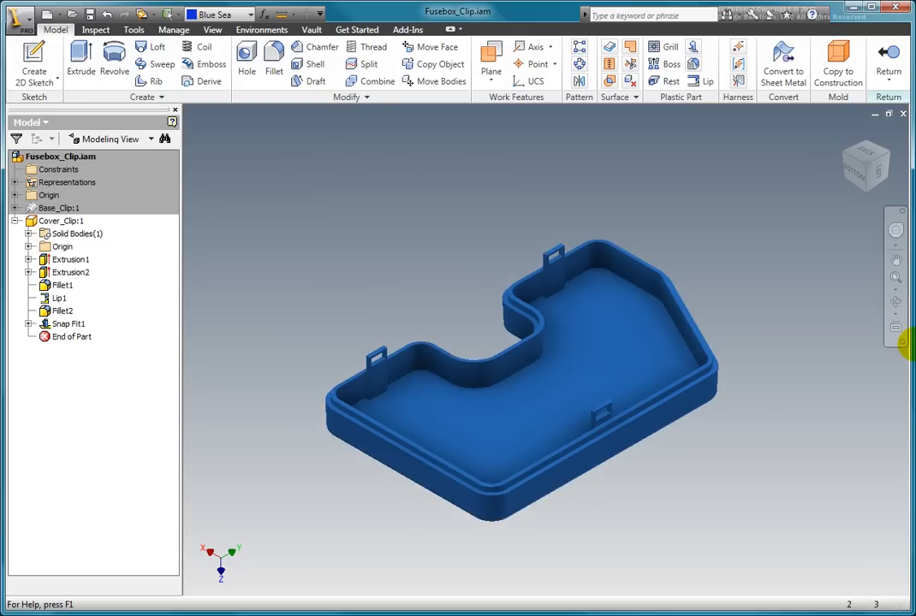
Add a 5-degree face draft to the clip loop face, creating FaceDraft1.
scroll(up, 3)
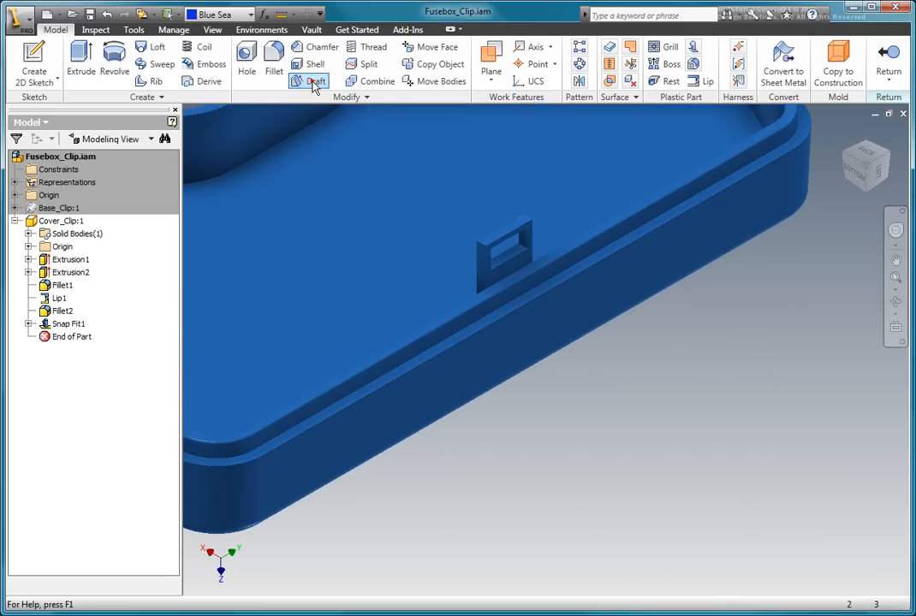
click(315, 81)
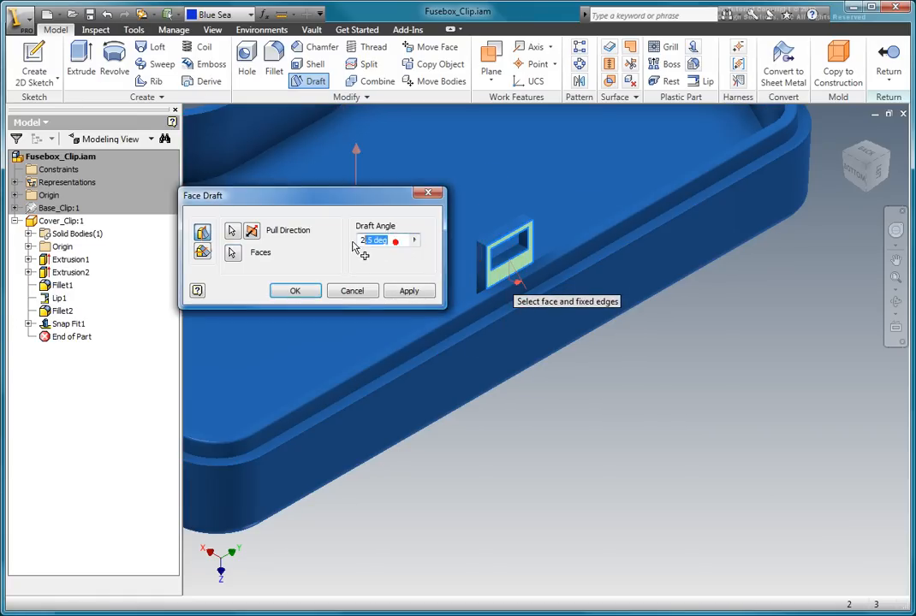
text(5)
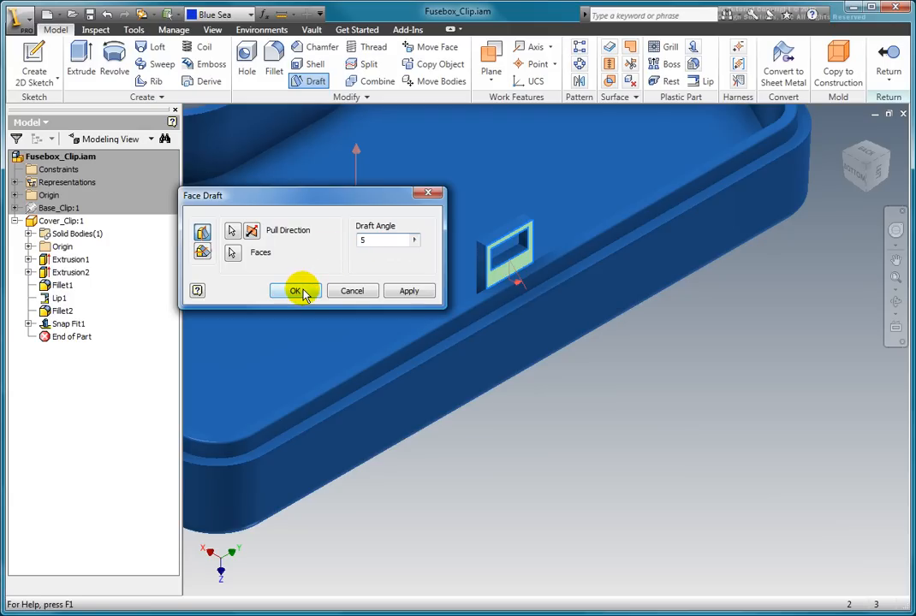
click(296, 291)
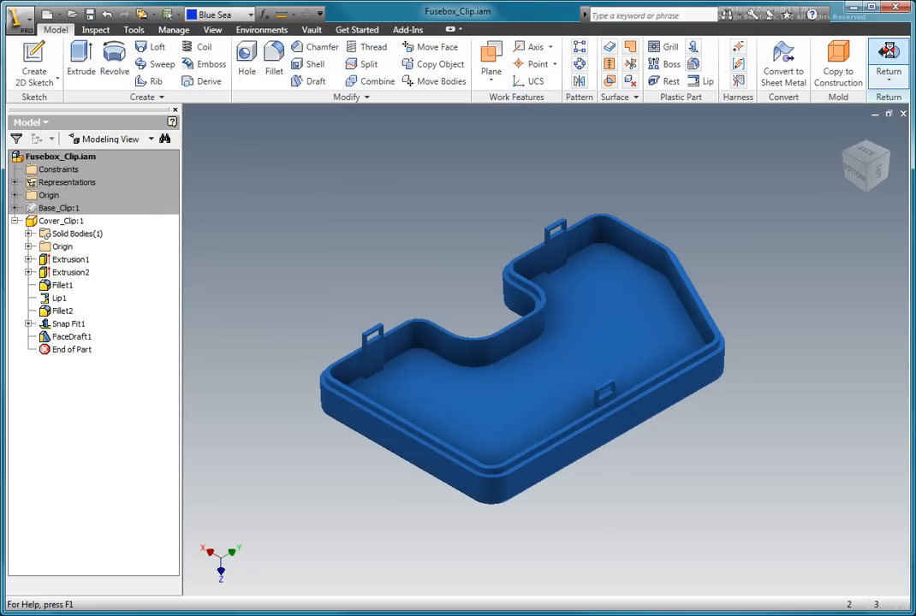
Return to the assembly and turn on visibility of Base_Clip:1 beside the cover.
click(887, 60)
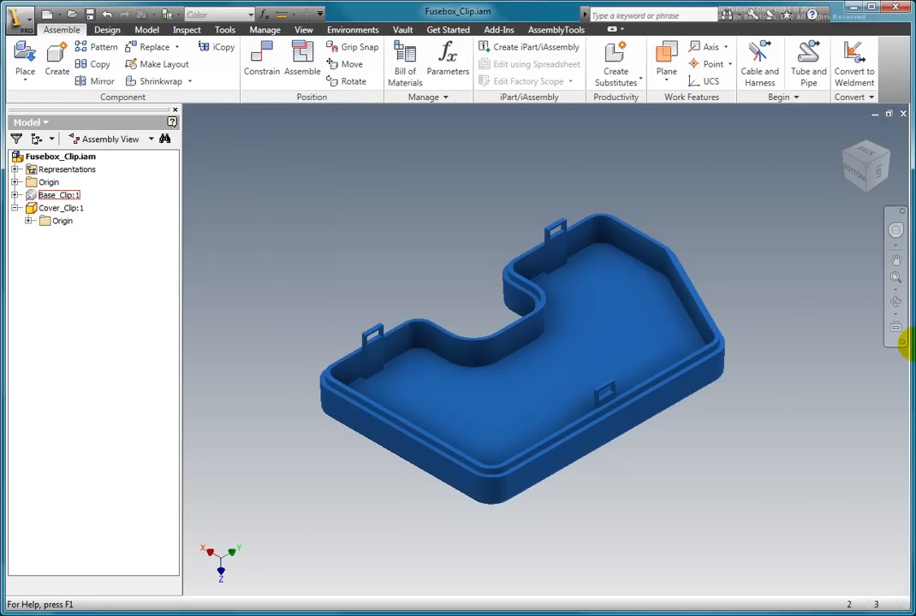
click(58, 195)
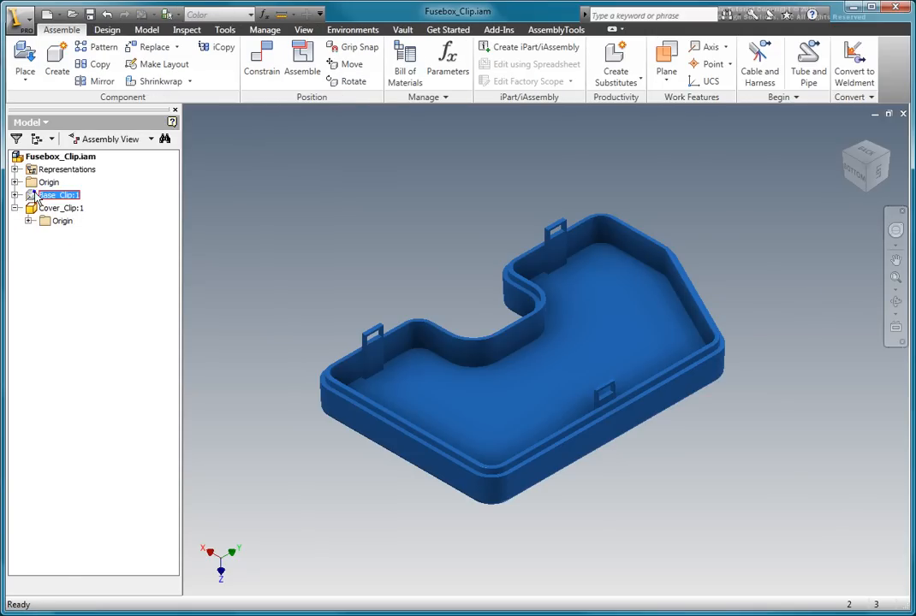
right_click(58, 195)
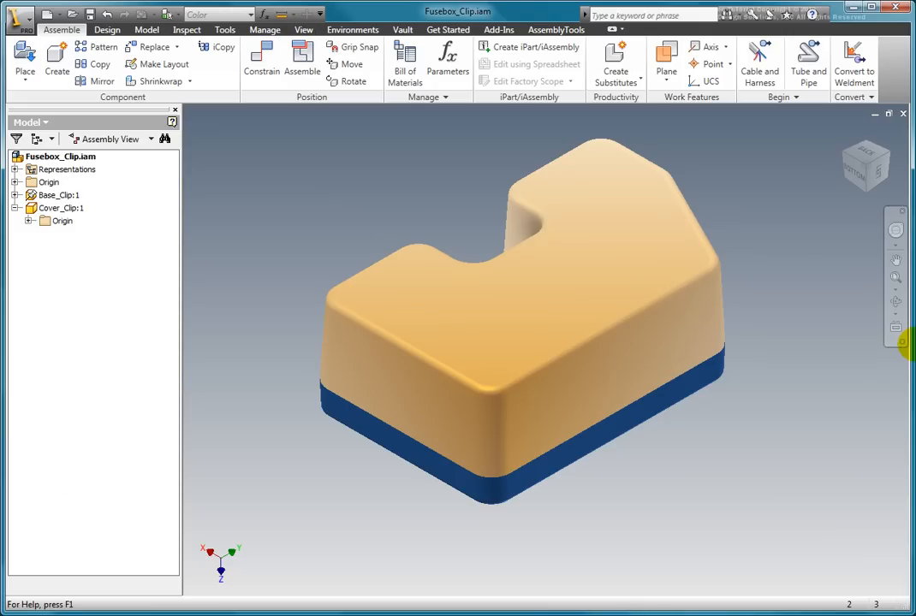
mouse_move(304, 29)
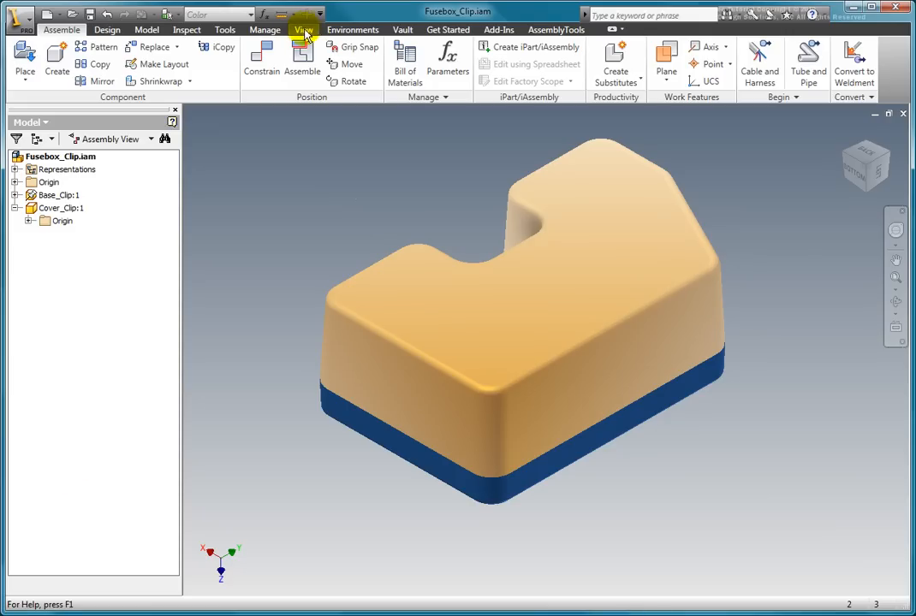
click(305, 29)
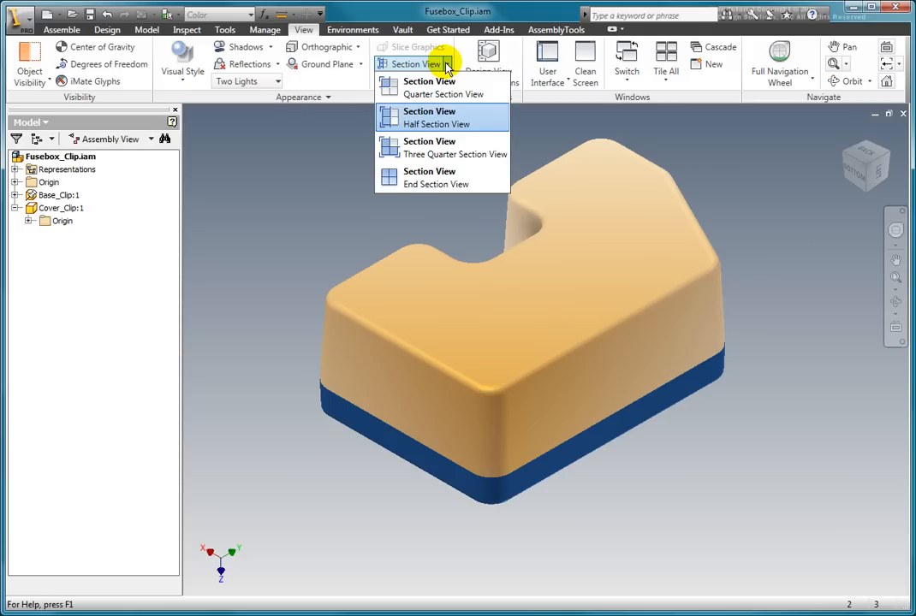
mouse_move(445, 70)
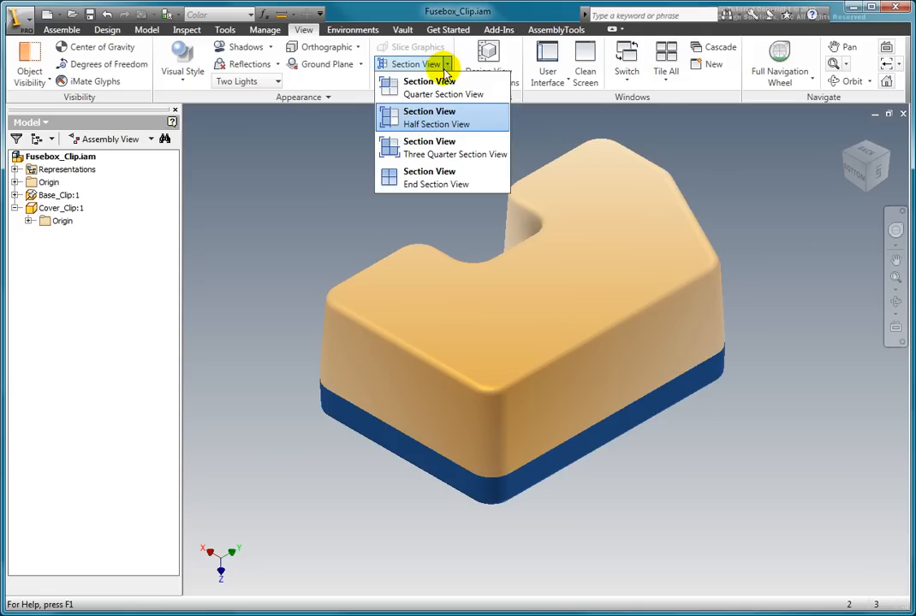
Cut a half section view through an assembly origin plane and flip the cut side.
click(428, 116)
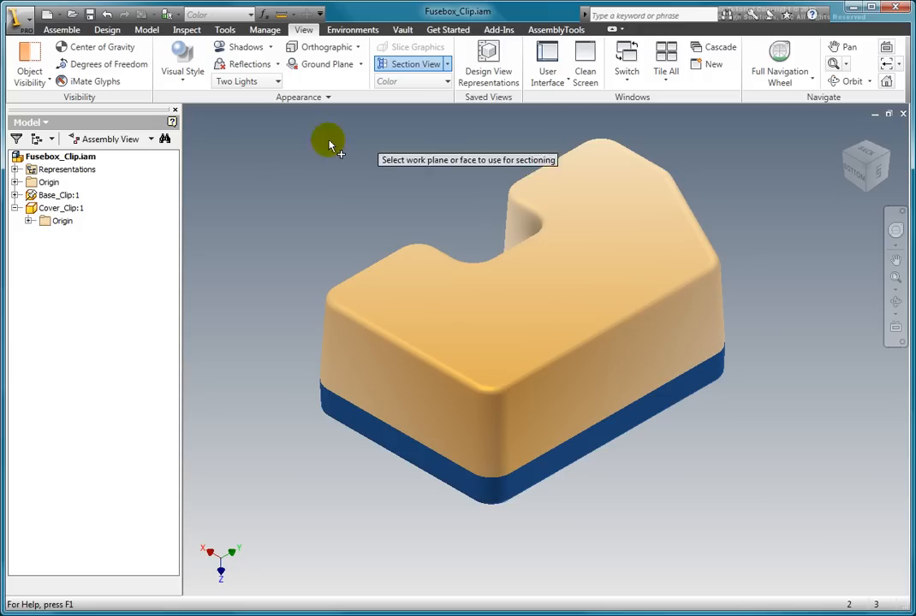
click(15, 181)
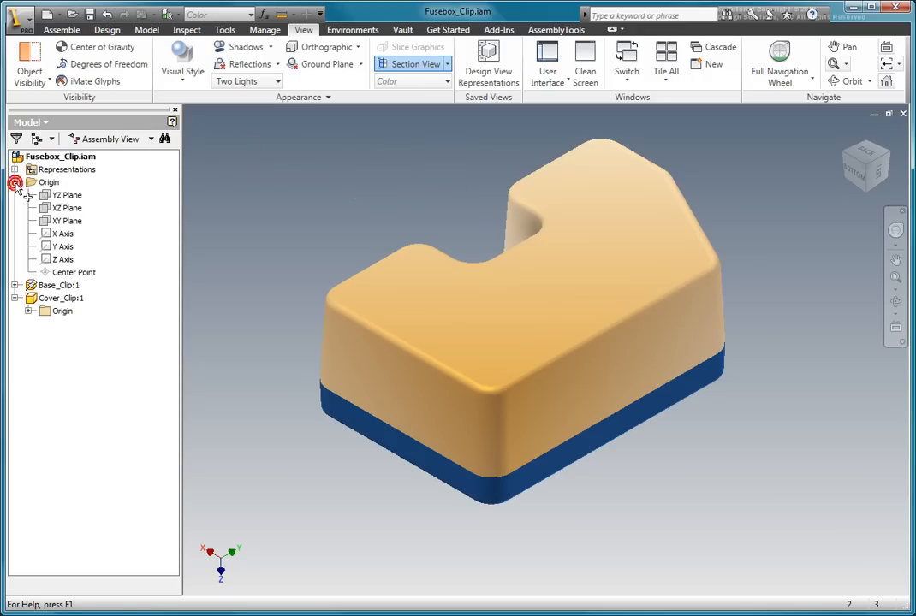
click(66, 195)
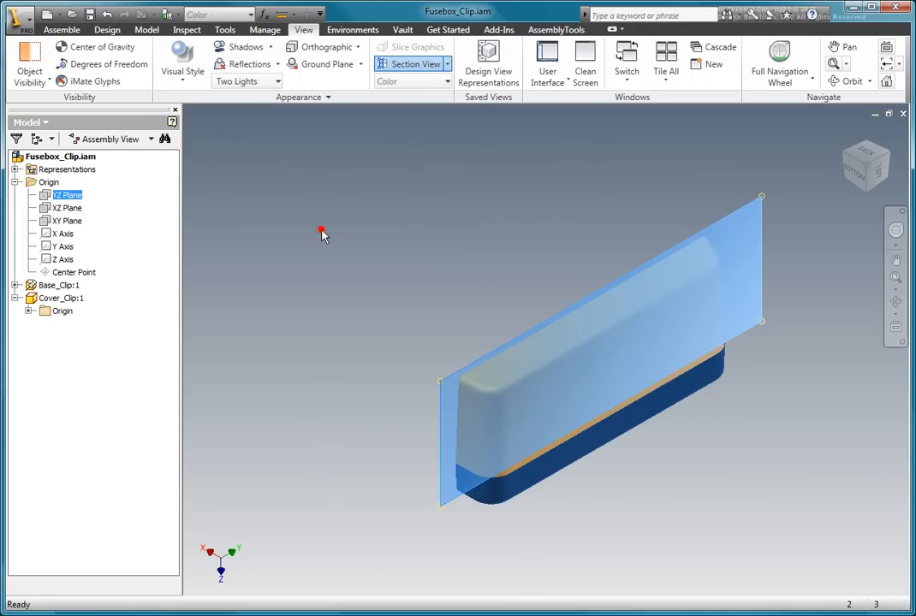
right_click(322, 233)
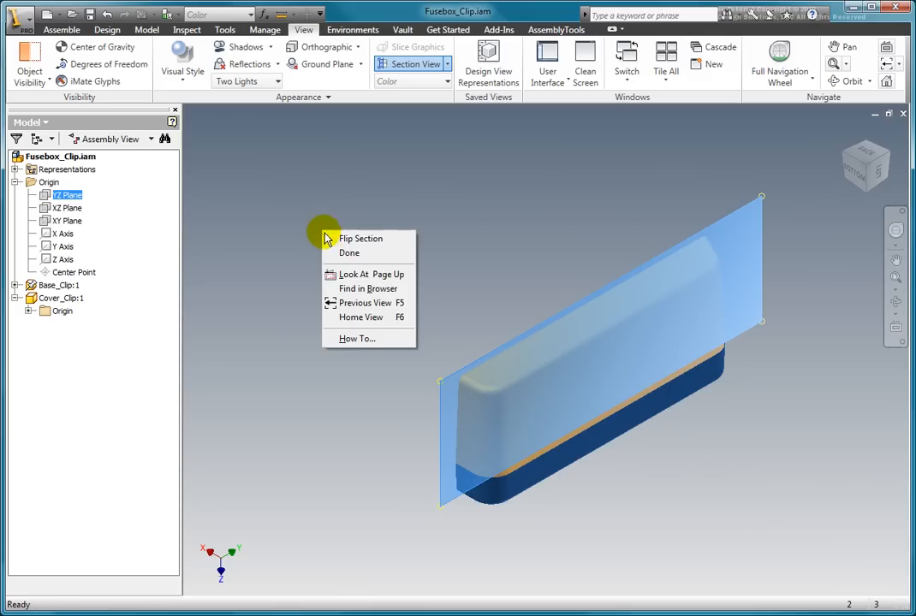
click(349, 253)
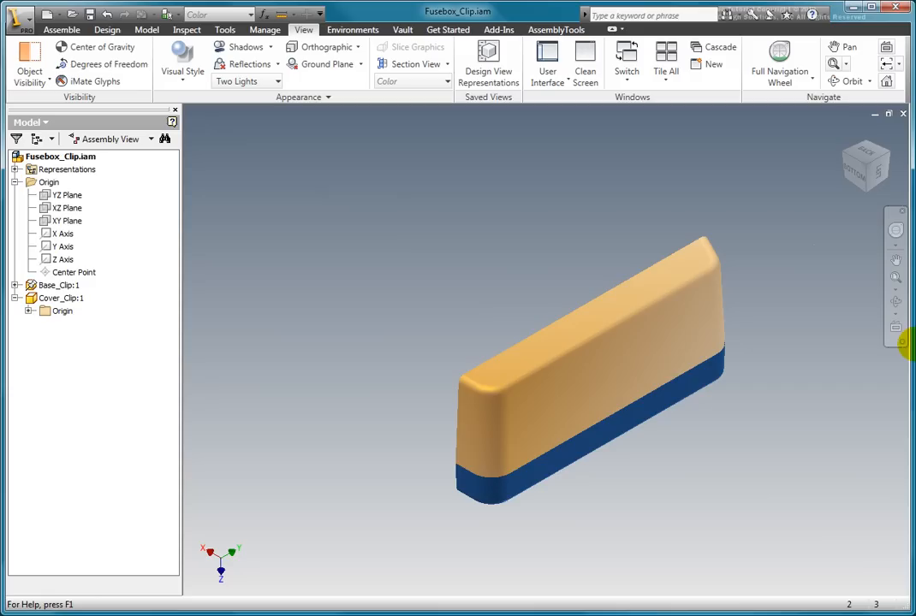
mouse_move(412, 233)
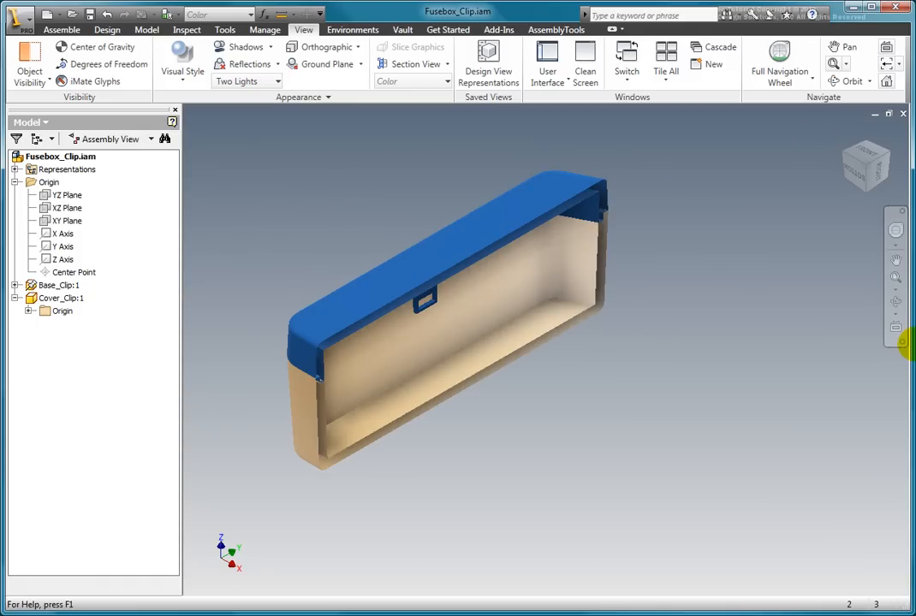
click(58, 285)
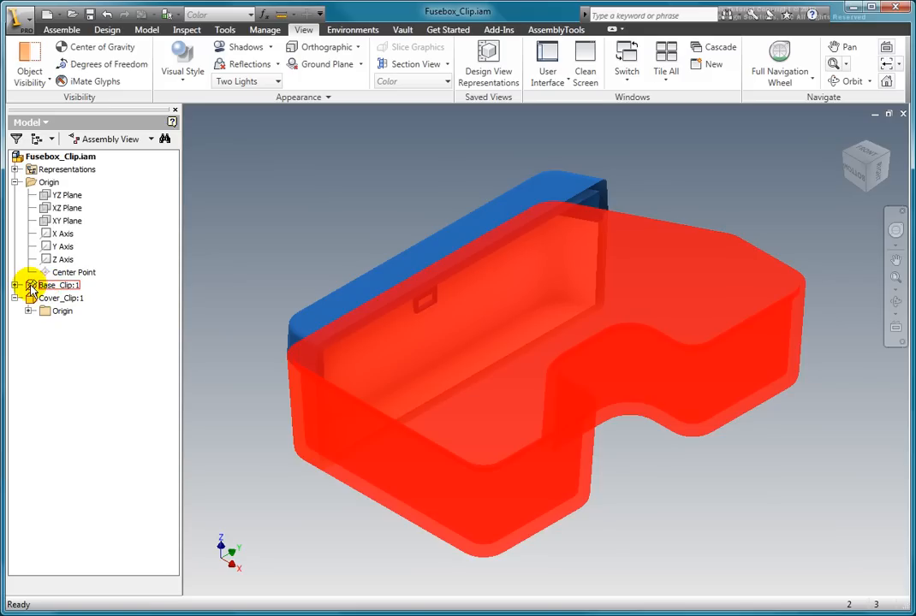
Edit Base_Clip in place and start a 2D sketch on the loop's inner face.
double_click(58, 284)
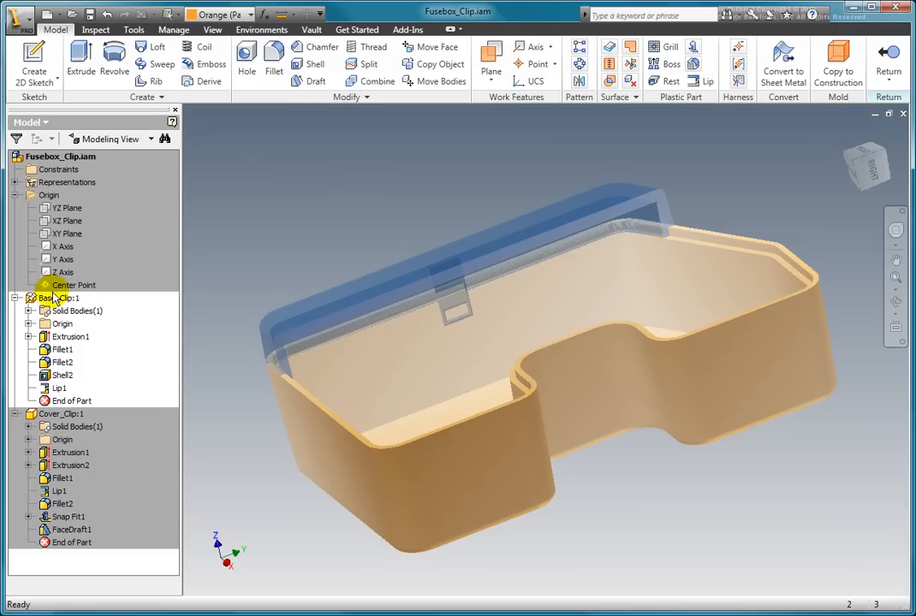
click(414, 352)
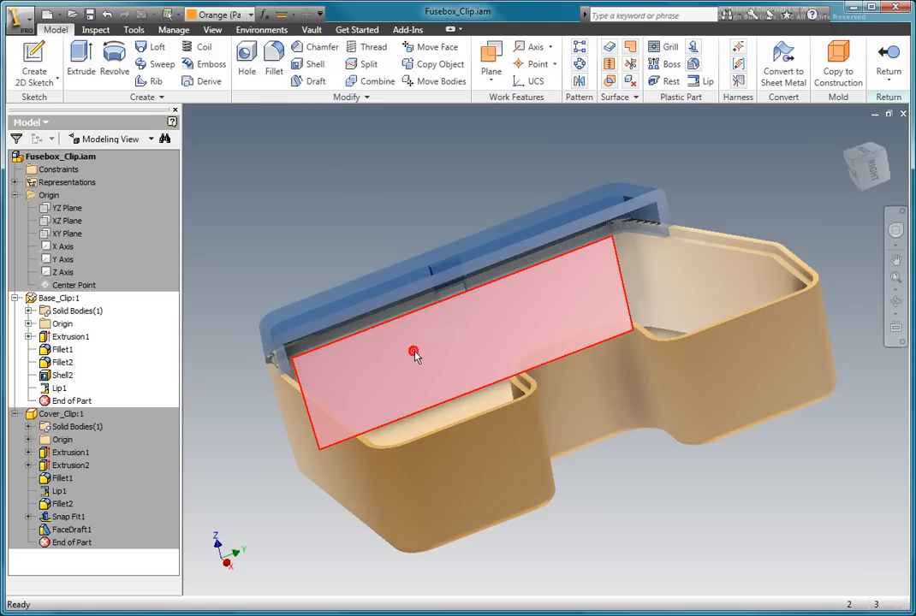
right_click(414, 352)
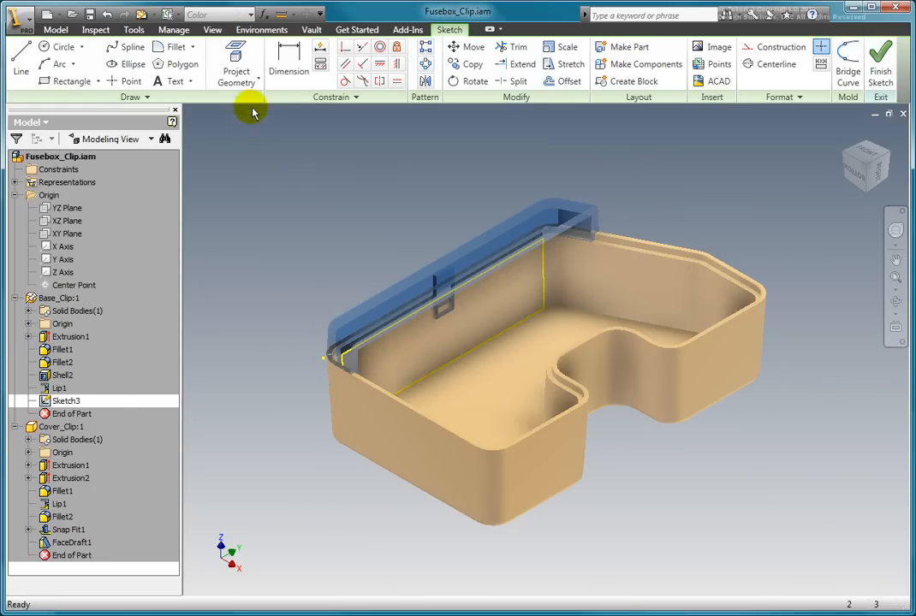
Project the loop opening's rectangular edges into the new sketch.
click(237, 72)
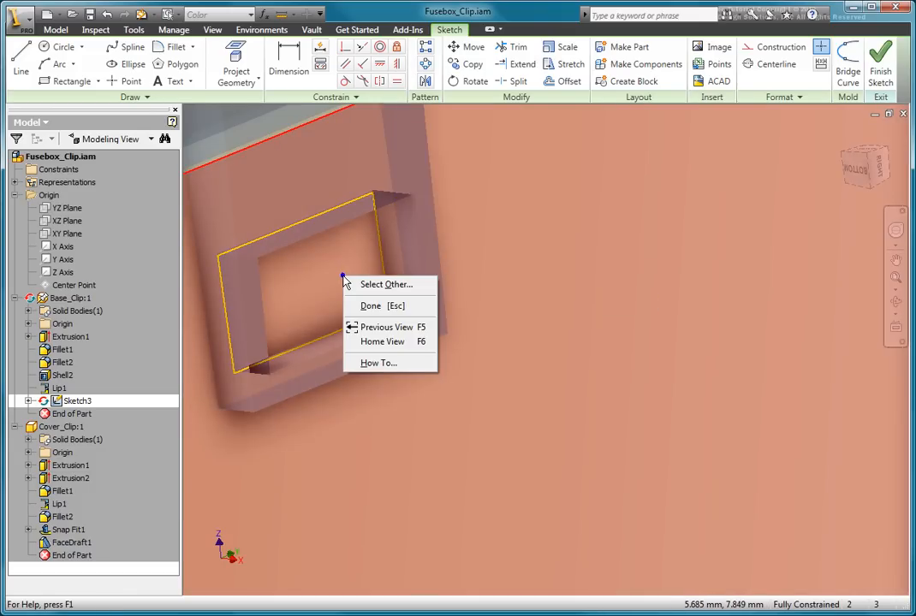
click(370, 305)
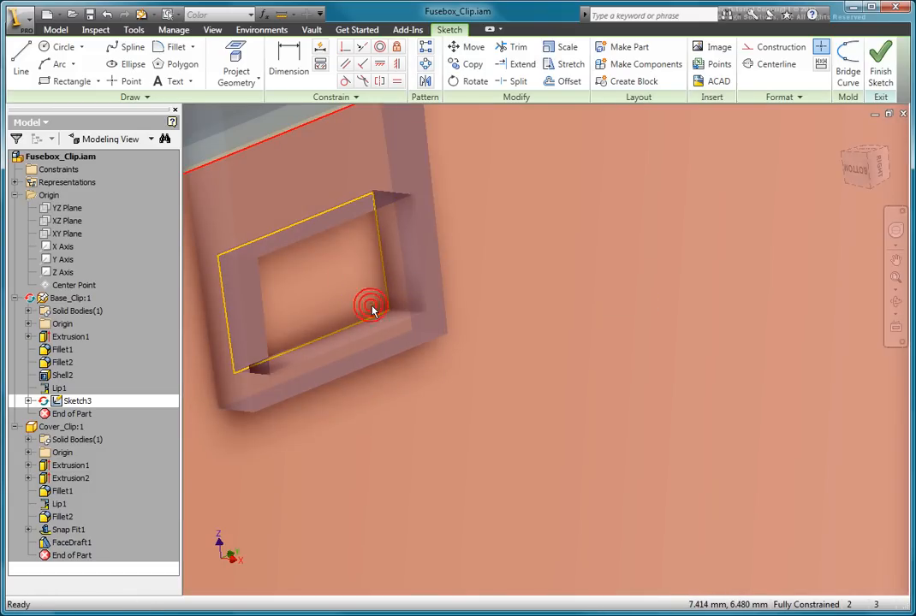
click(562, 80)
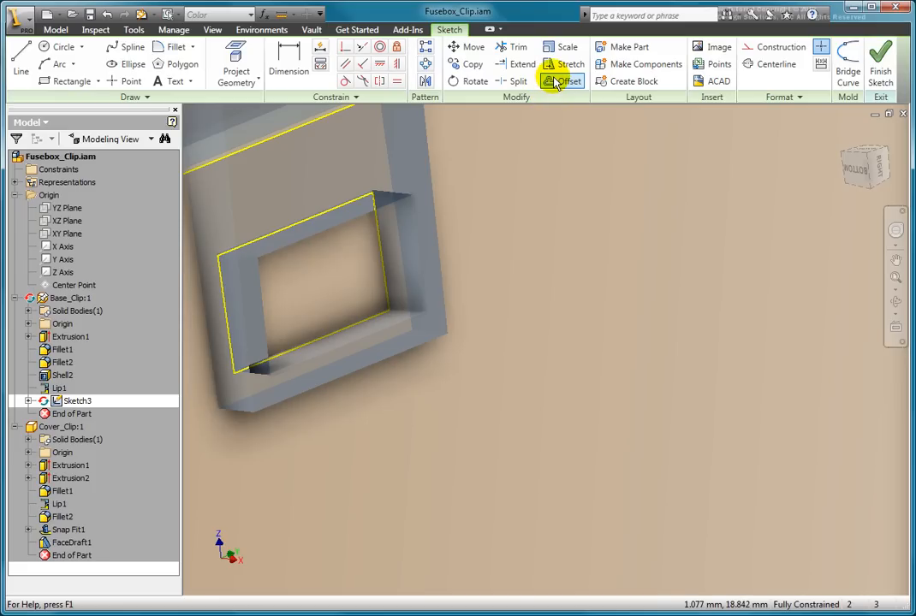
Offset the loop outline inward and dimension the clearance gap at 0.125 mm.
click(562, 81)
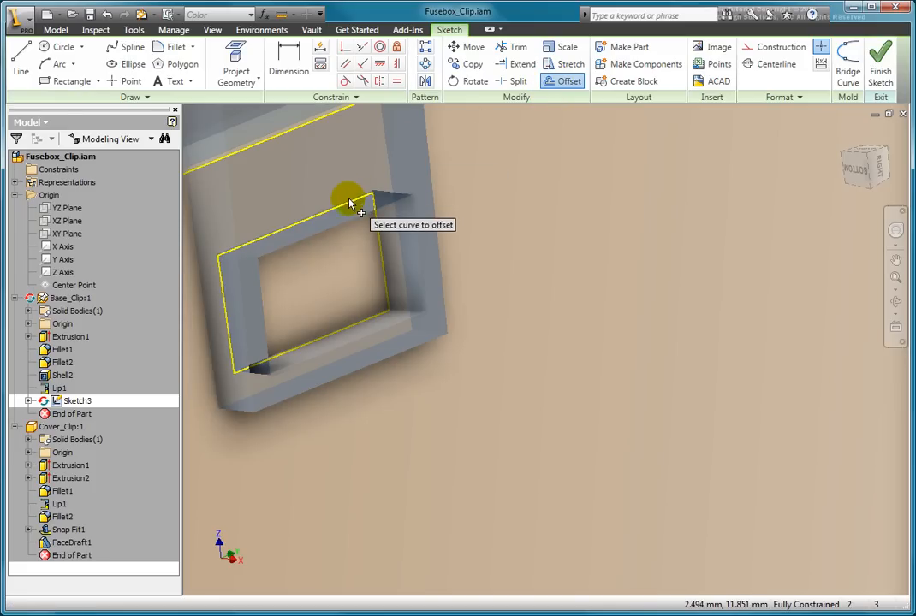
click(350, 198)
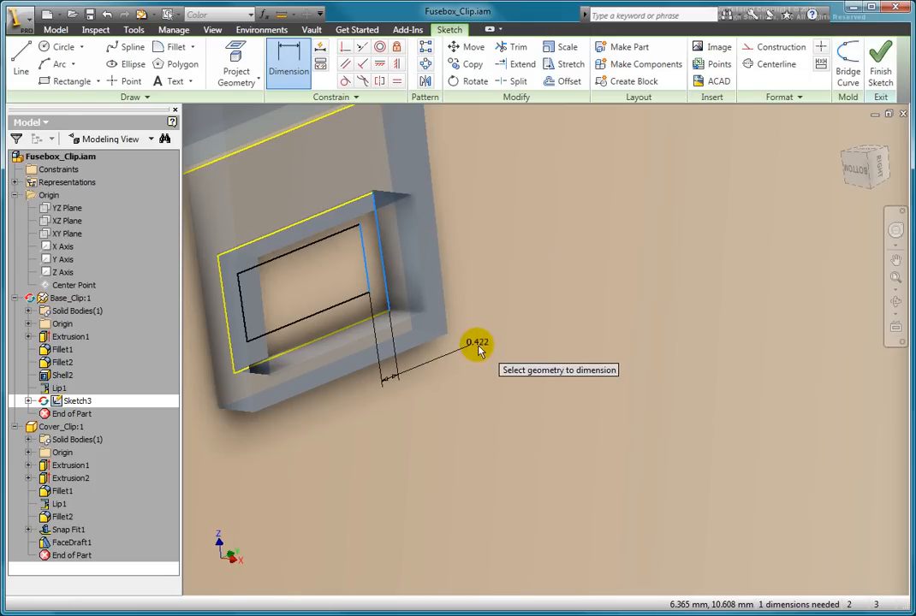
click(478, 343)
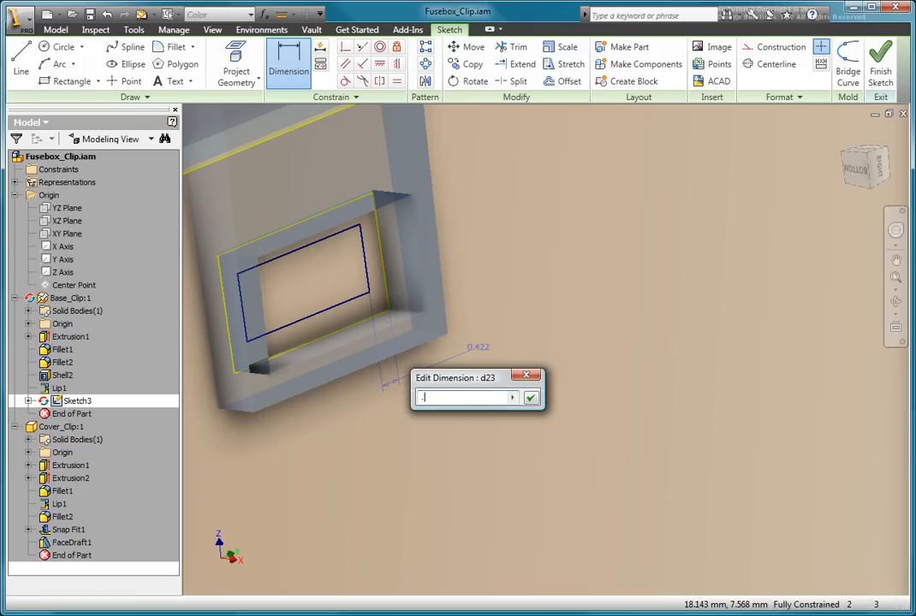
text(.125)
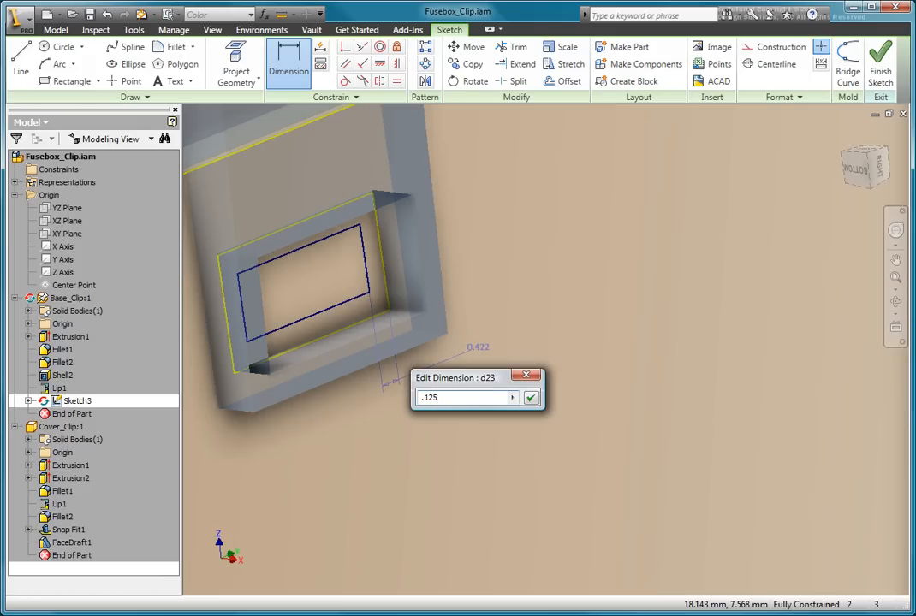
text(mm)
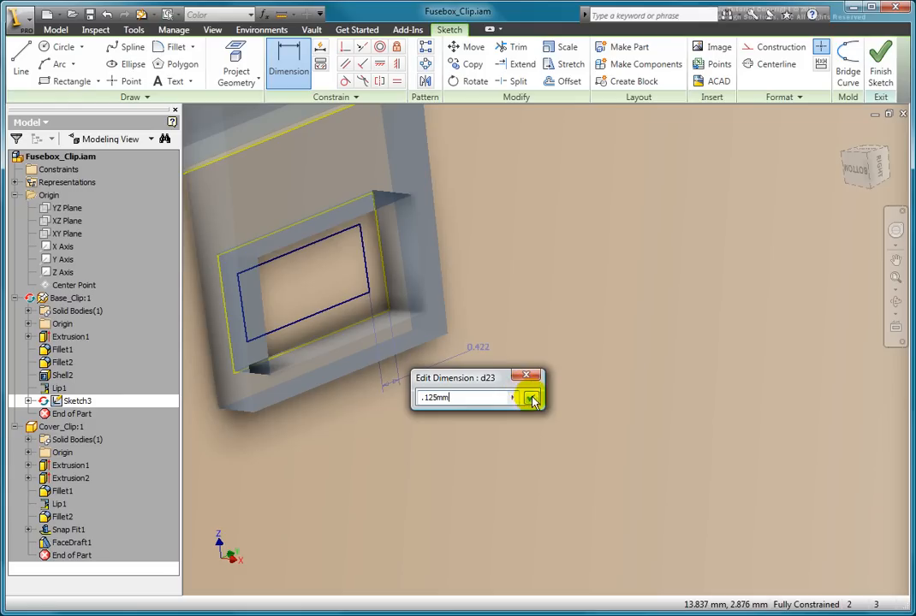
click(532, 397)
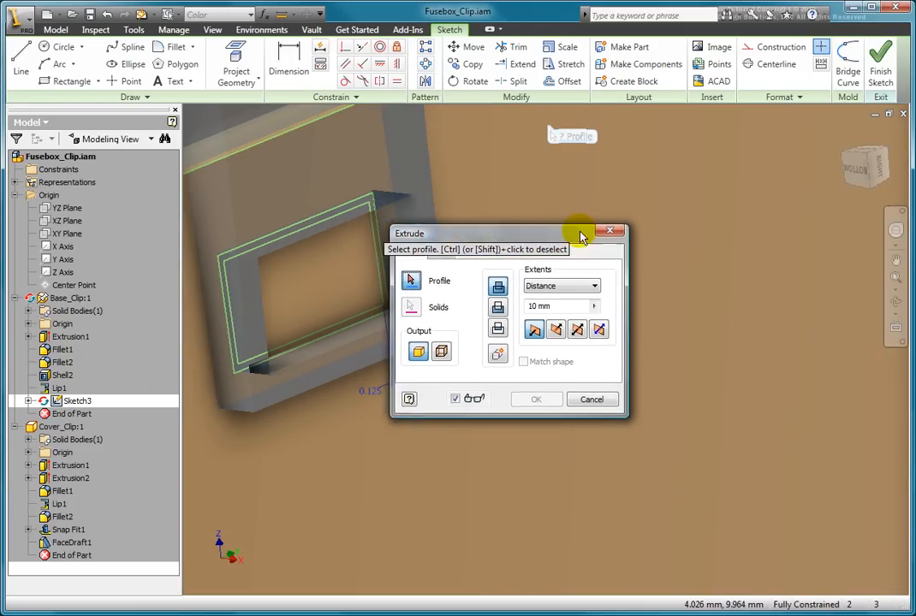
Extrude the inner rectangle into a lug protruding through the loop opening (Extrusion2).
click(342, 277)
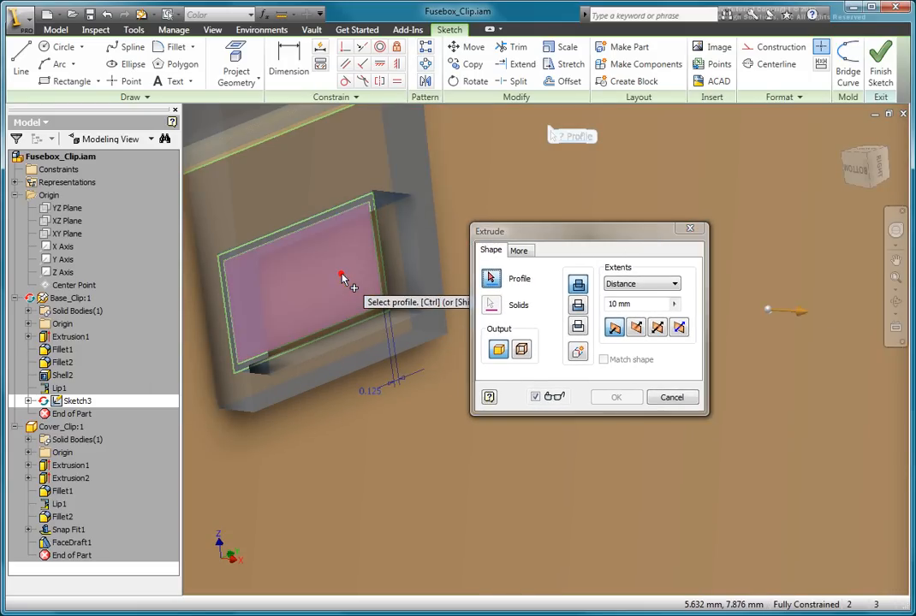
click(343, 282)
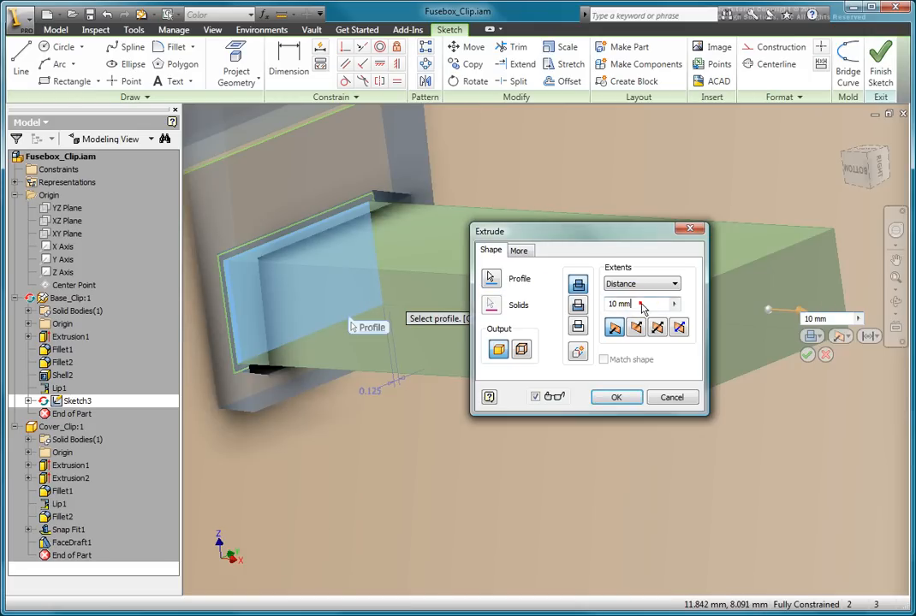
triple_click(619, 304)
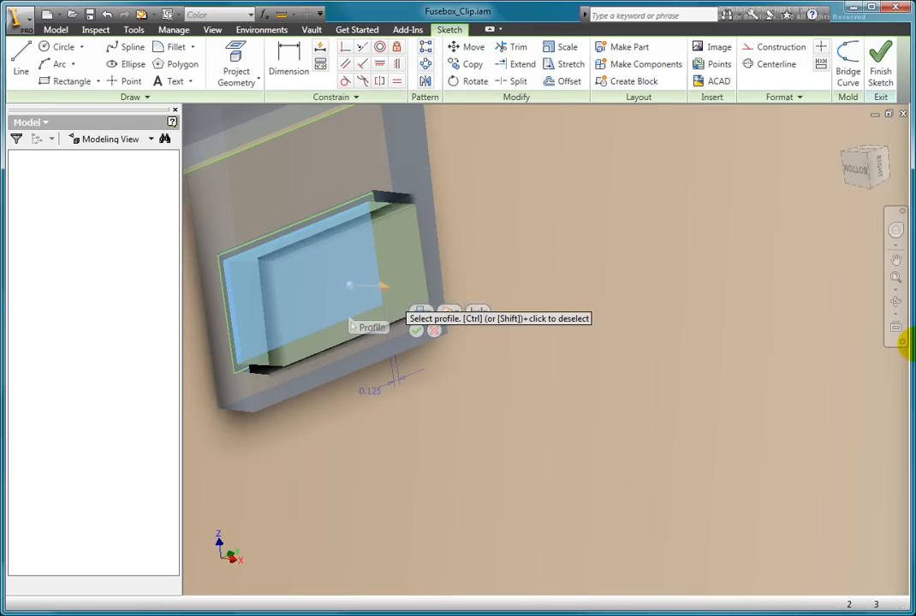
click(880, 60)
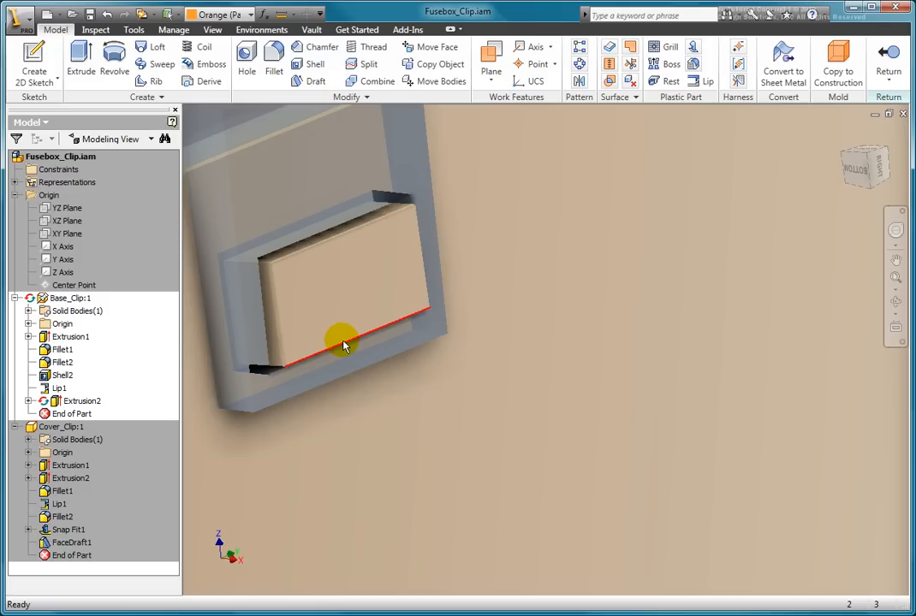
click(342, 345)
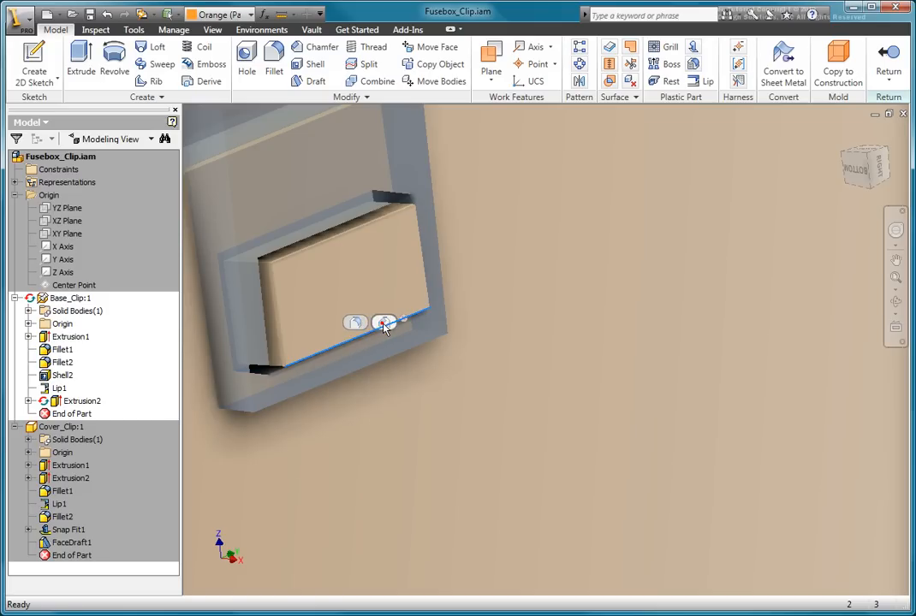
Chamfer the lug's top outer edge into a ramp and return to the assembly.
click(315, 46)
text(1)
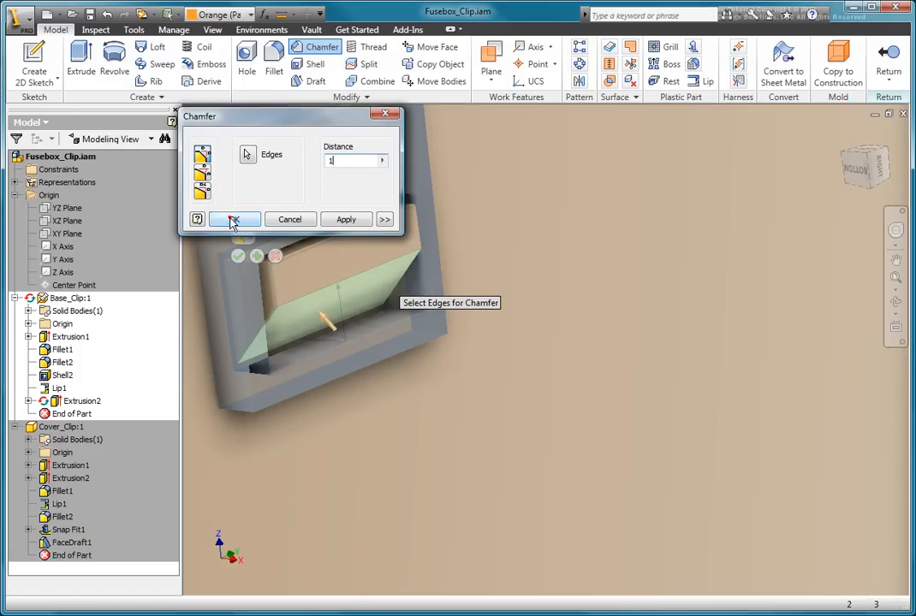
click(233, 219)
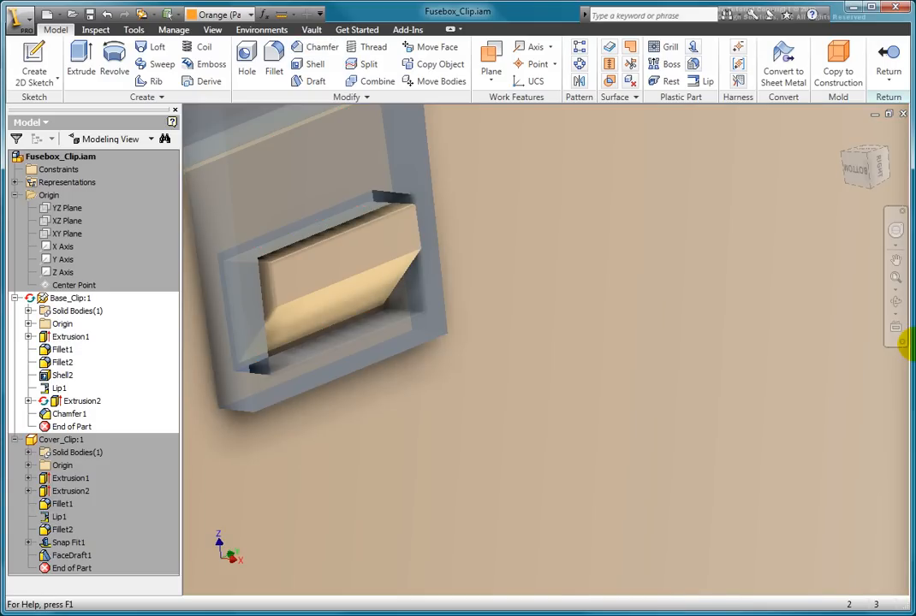
click(317, 274)
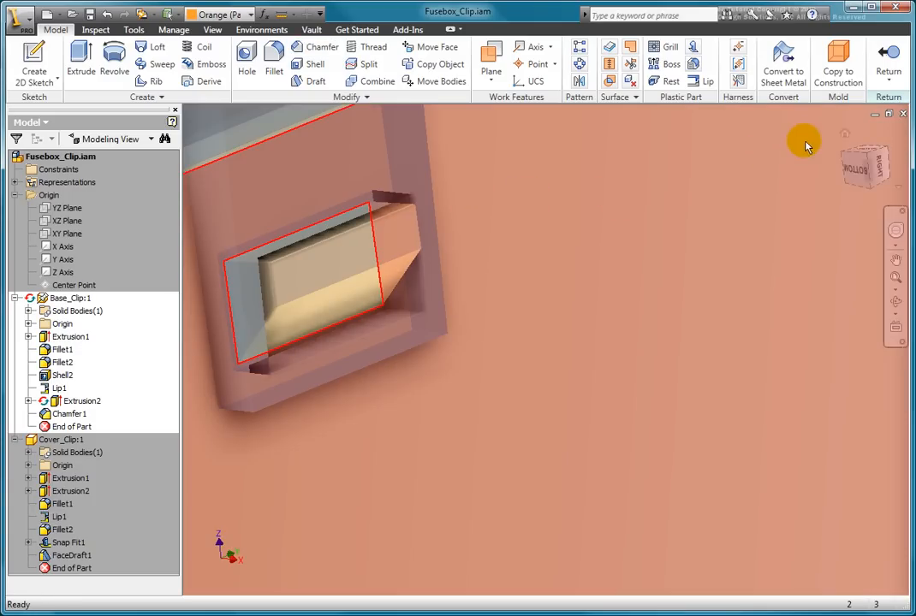
click(843, 135)
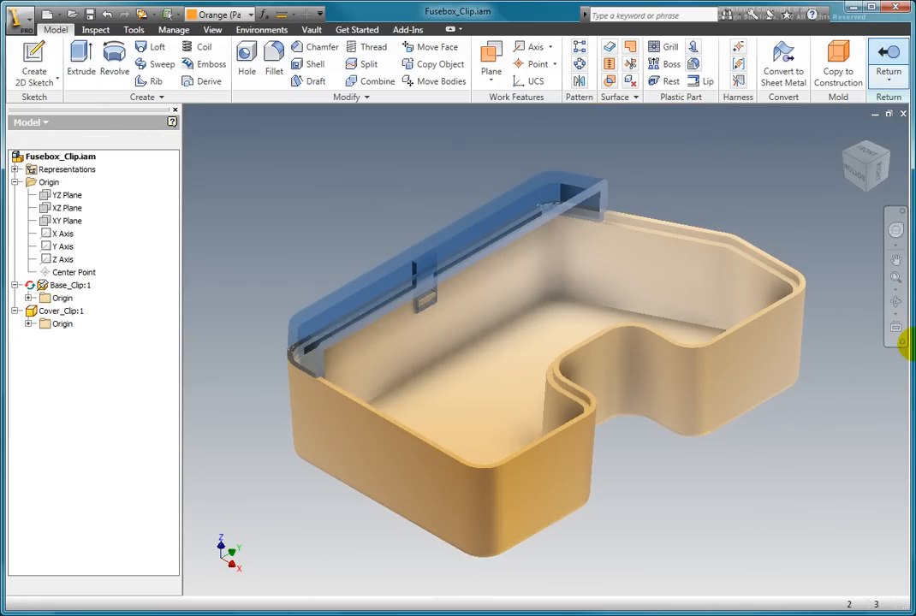
Return to the assembly, make the cover see-through and orbit to a top view over the yellow base.
click(60, 276)
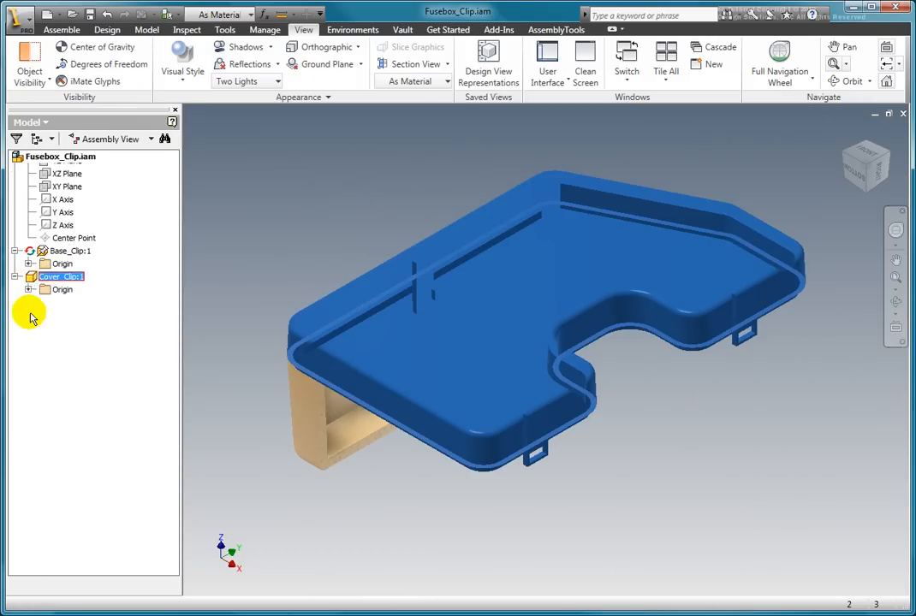
double_click(60, 276)
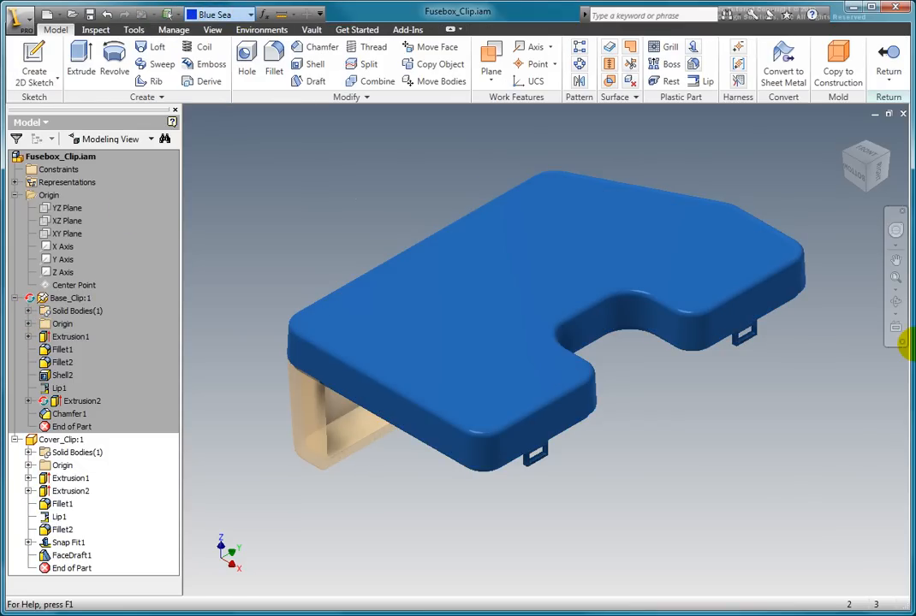
click(219, 14)
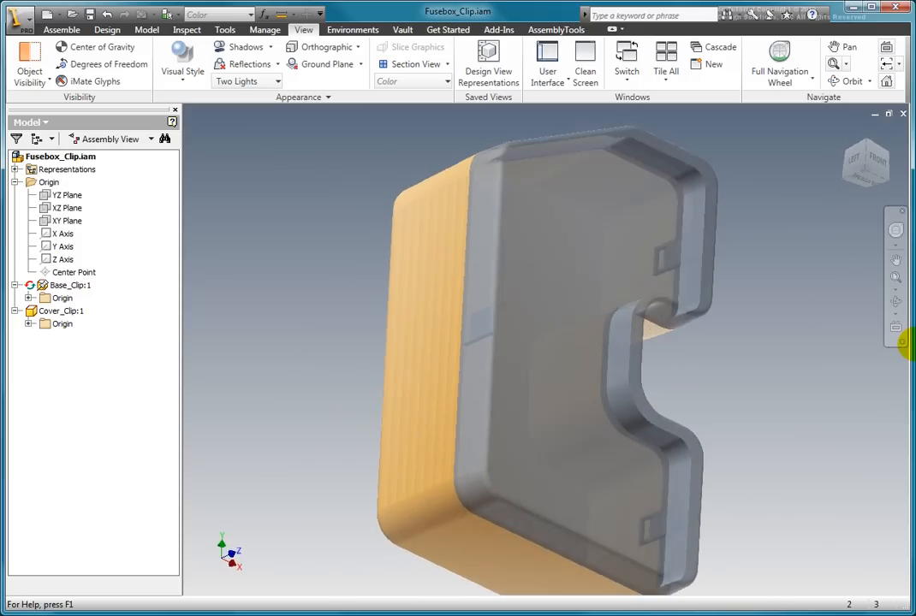
drag(548, 360, 471, 257)
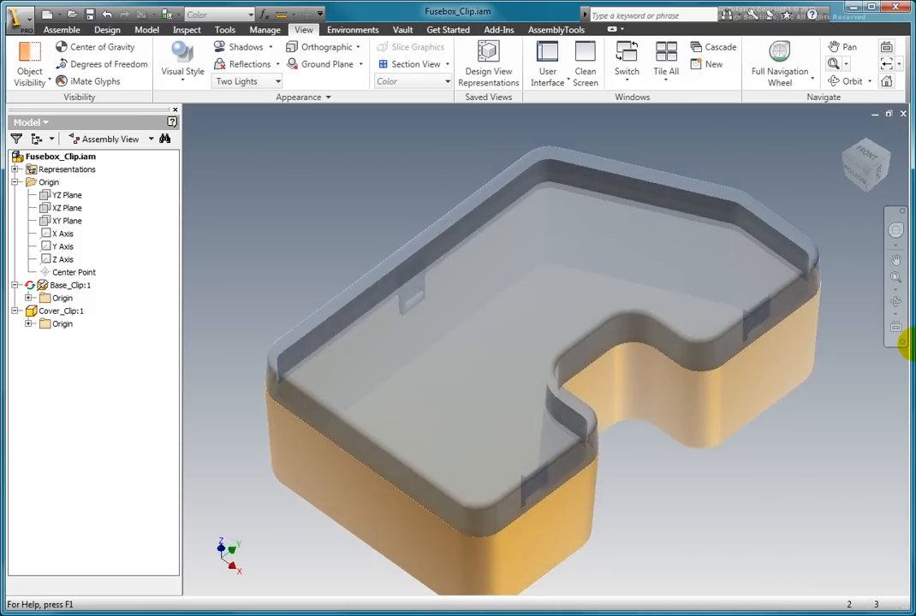